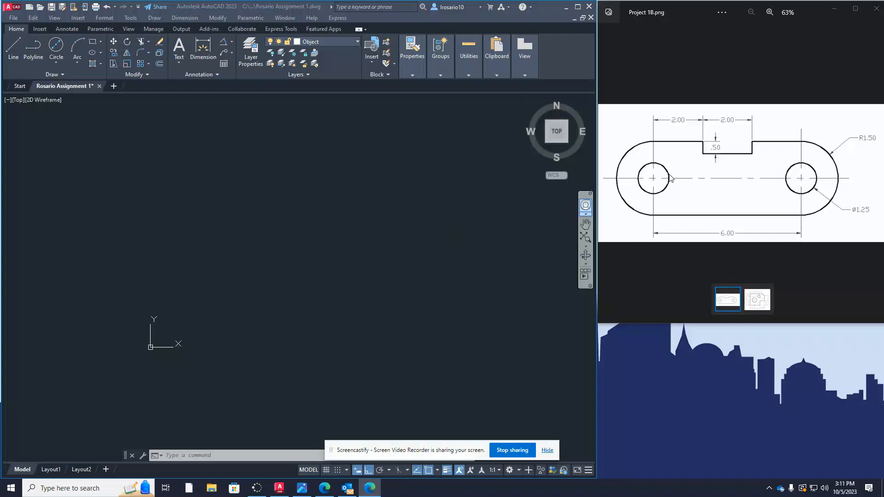
mouse_move(765, 171)
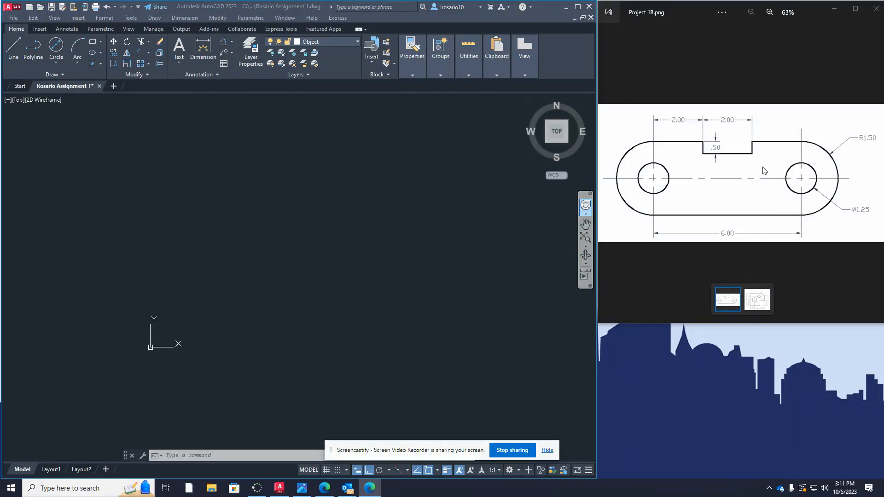
mouse_move(654, 195)
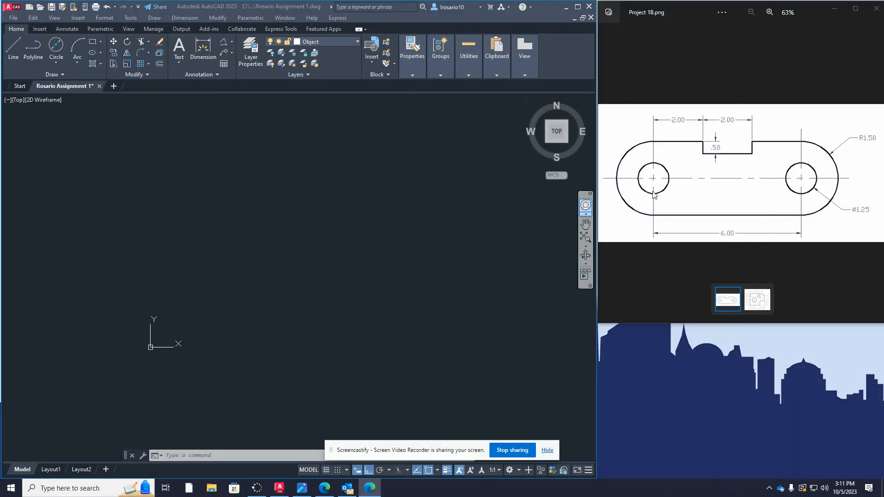
mouse_move(806, 207)
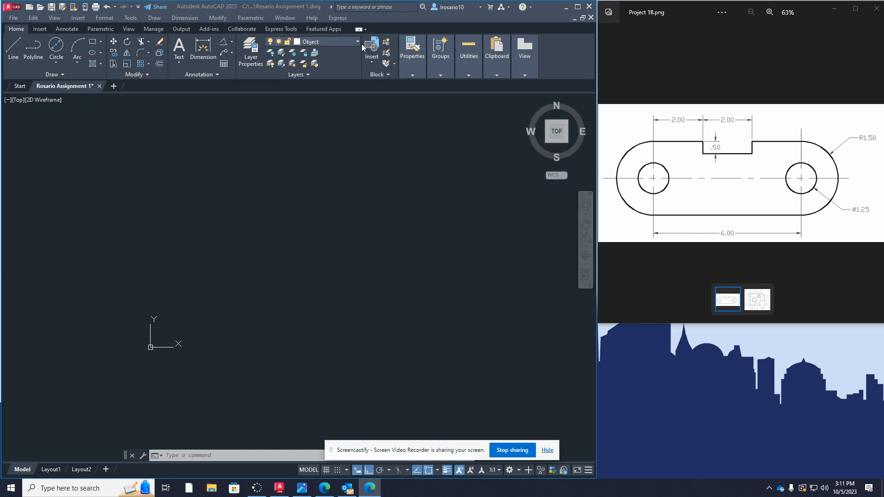
mouse_move(55, 48)
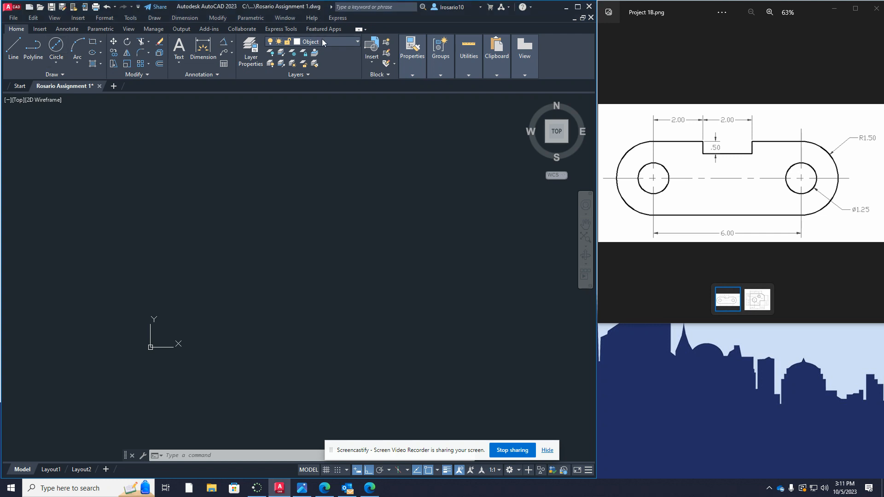
mouse_move(313, 111)
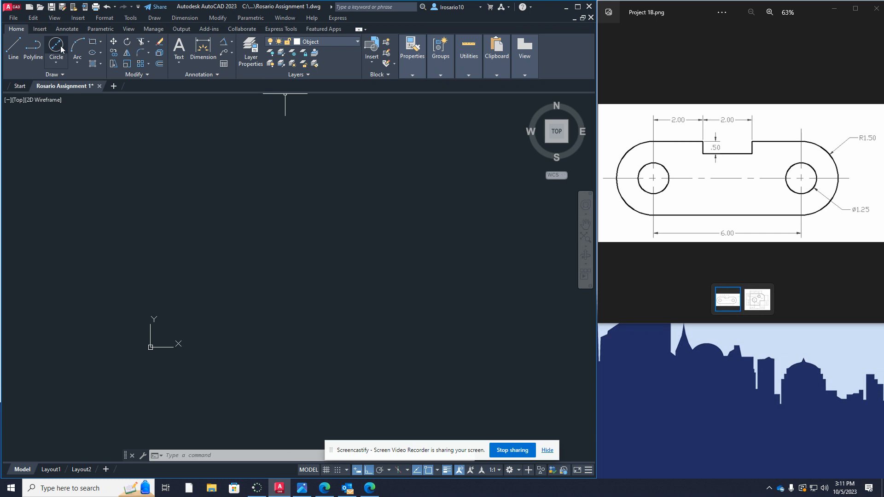
mouse_move(76, 107)
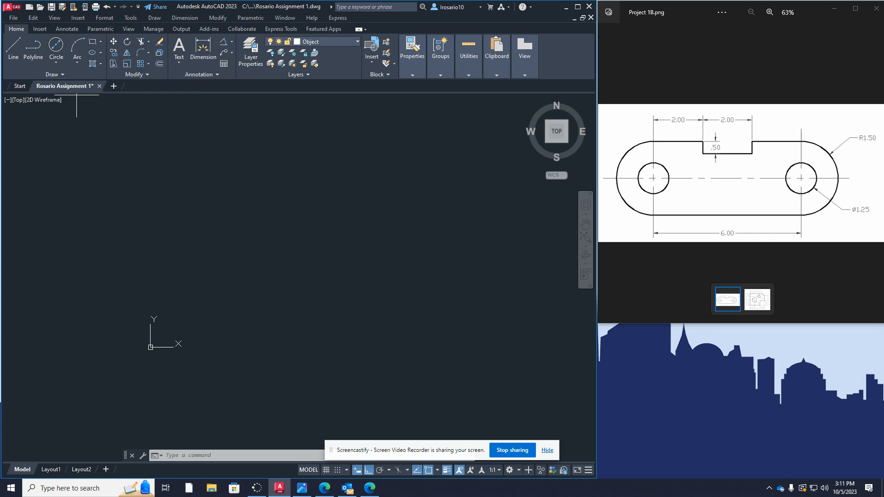
Step: Draw the left hole as a small circle placed by centre and radius
left_click(55, 48)
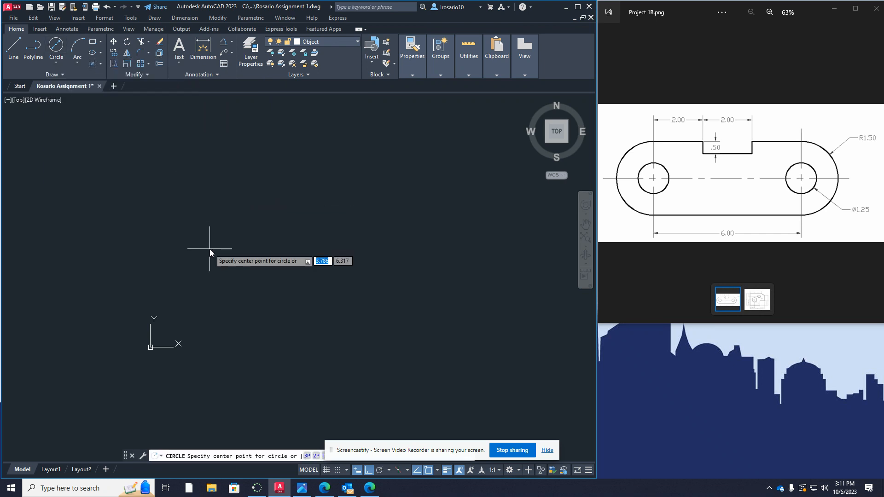
left_click(210, 250)
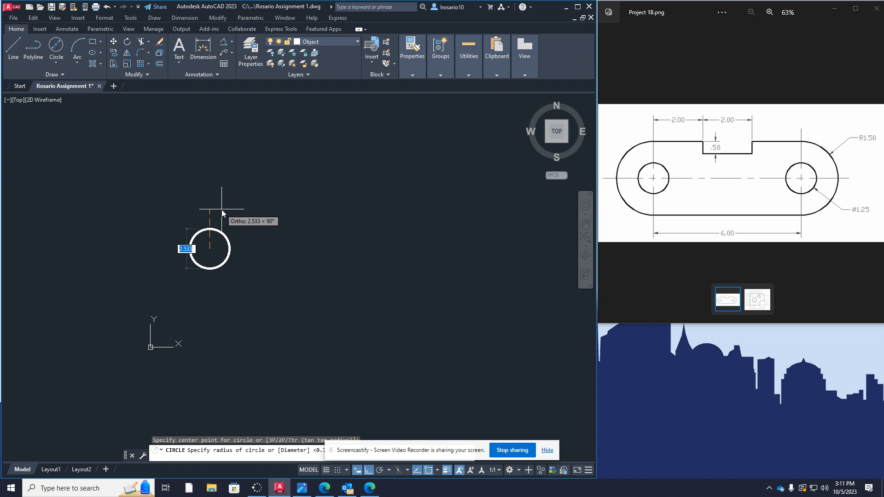
mouse_move(222, 206)
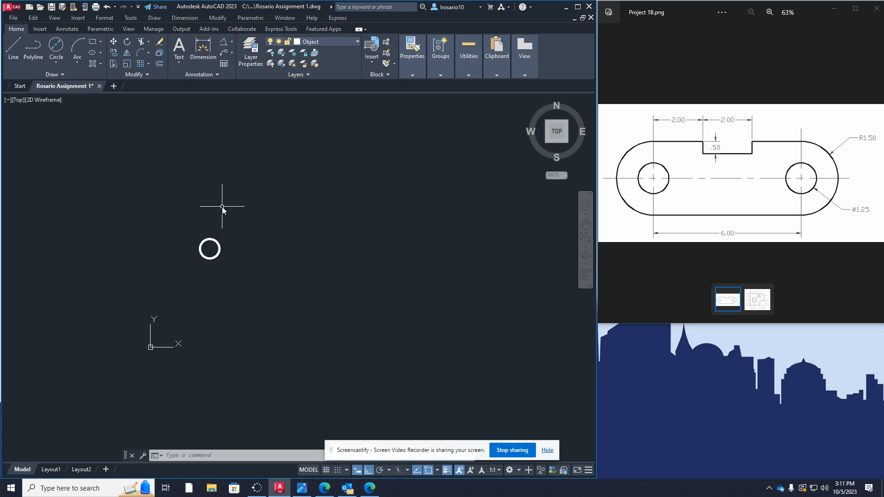
left_click(55, 50)
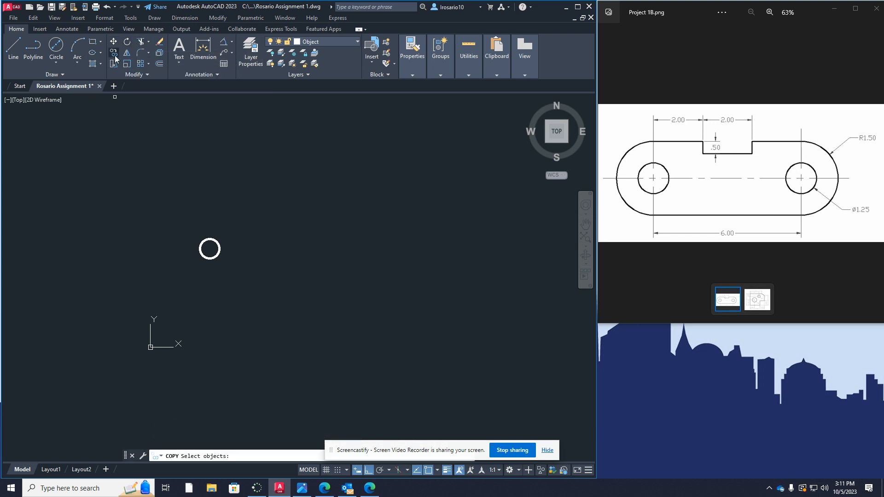
mouse_move(220, 254)
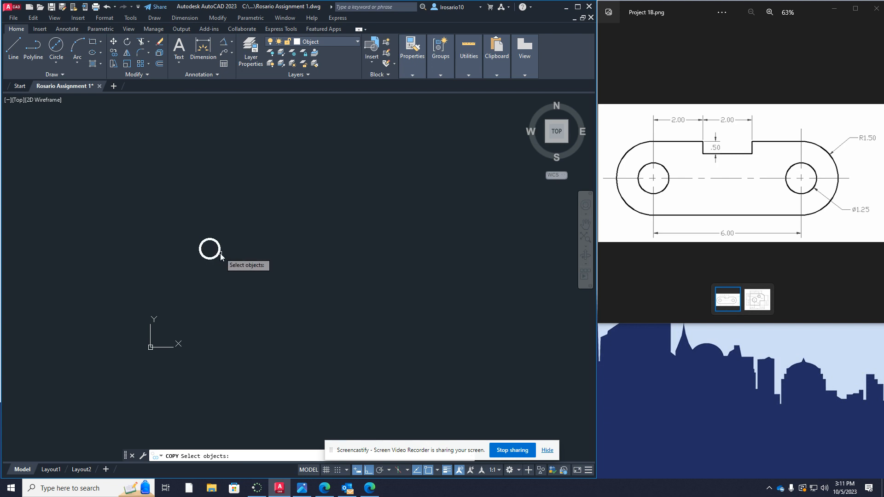
Step: Select the hole circle to copy it 6 units to the right
left_click(209, 249)
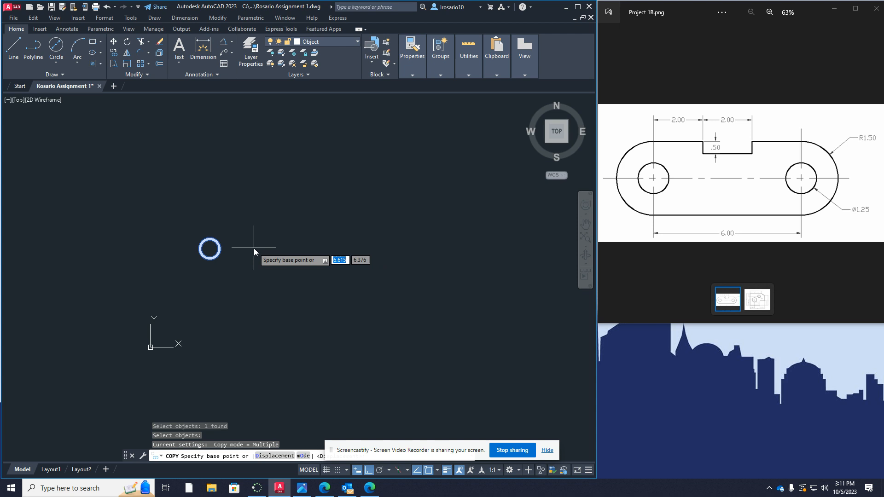
mouse_move(209, 249)
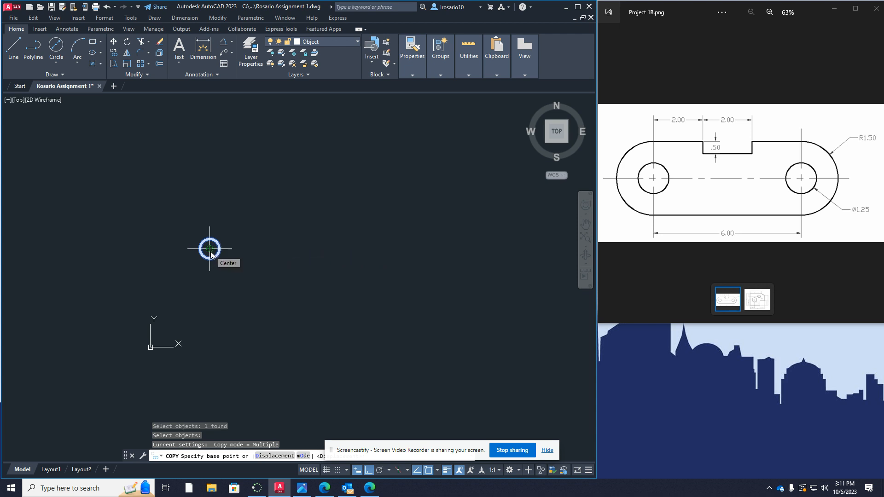
mouse_move(233, 249)
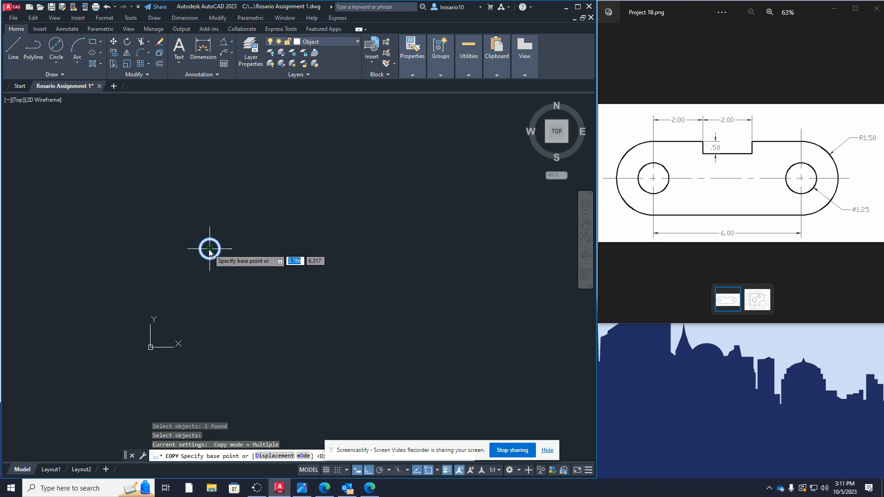
mouse_move(217, 257)
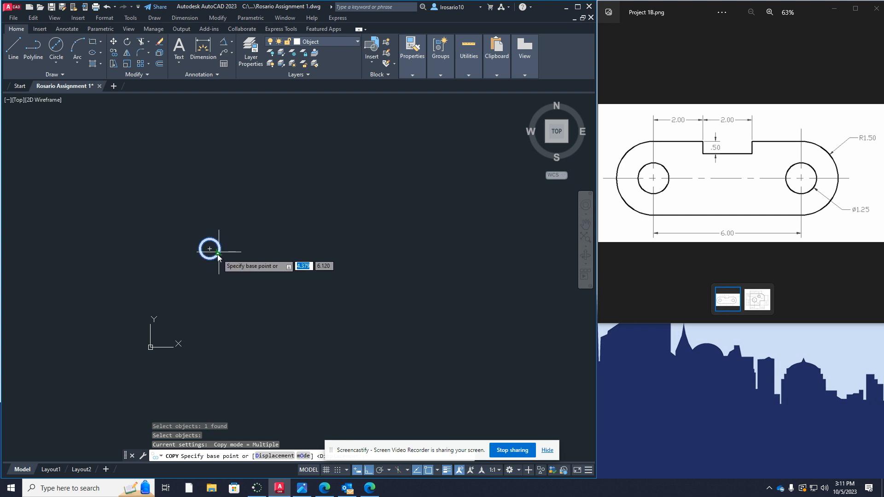
mouse_move(219, 265)
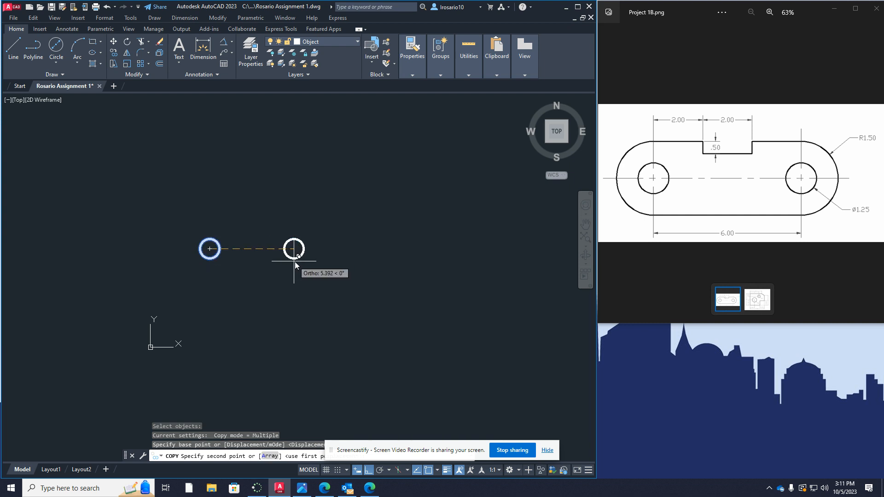
mouse_move(297, 266)
type("6")
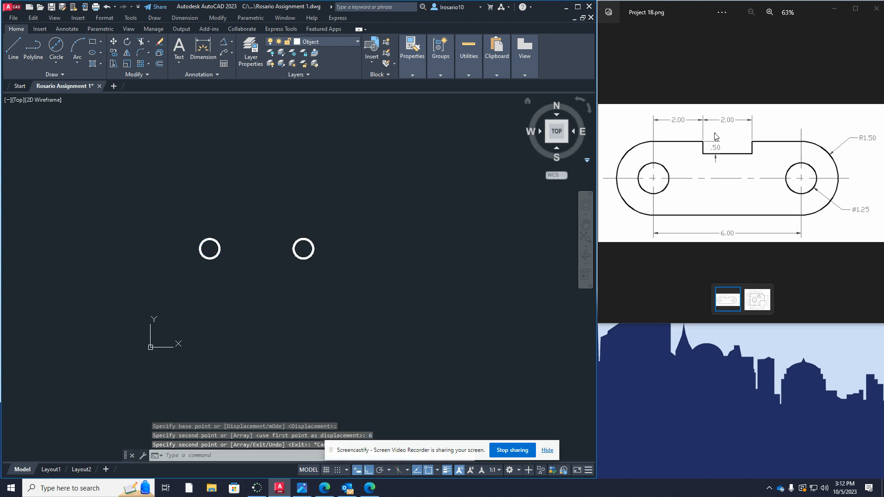
mouse_move(732, 239)
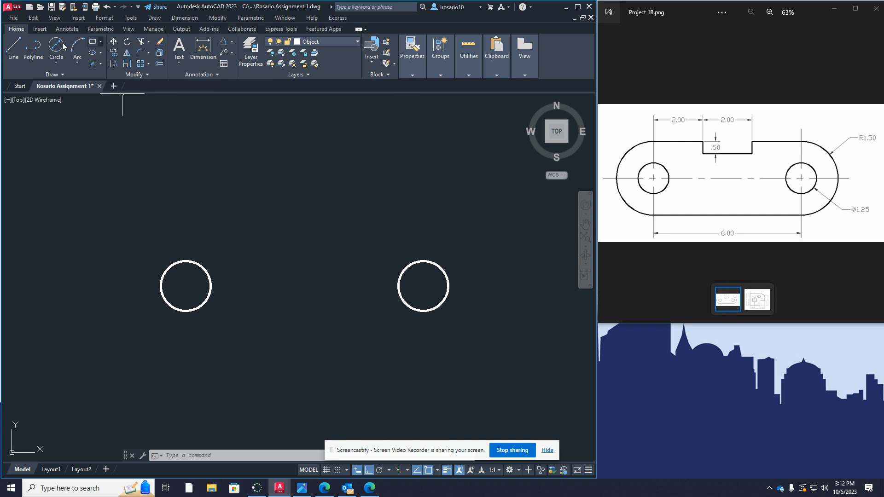
Step: Start another circle, choosing among the circle-drawing methods
left_click(56, 50)
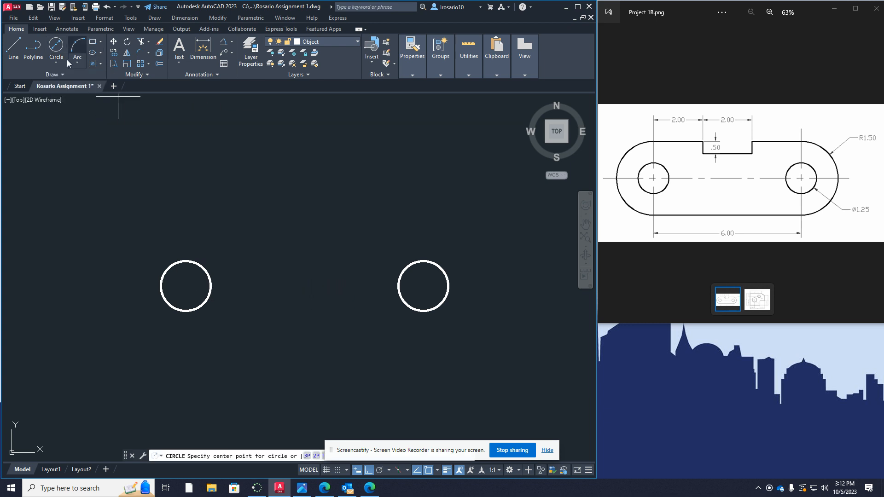
left_click(56, 56)
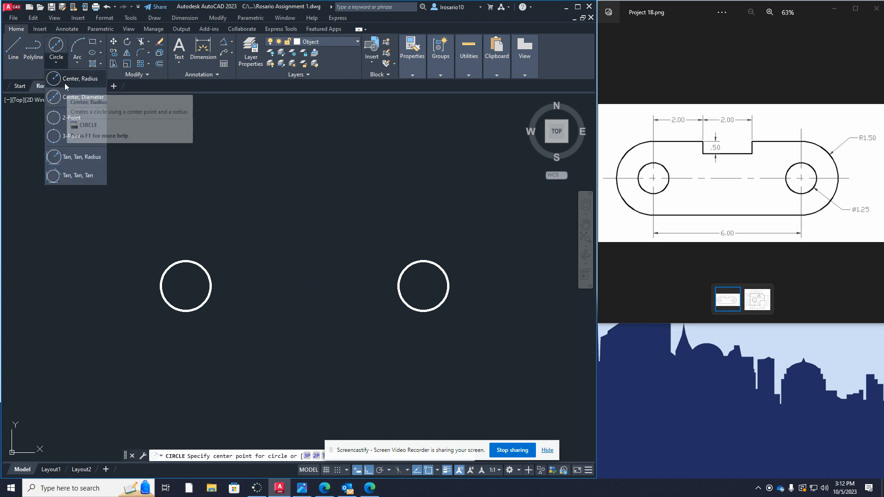
mouse_move(83, 78)
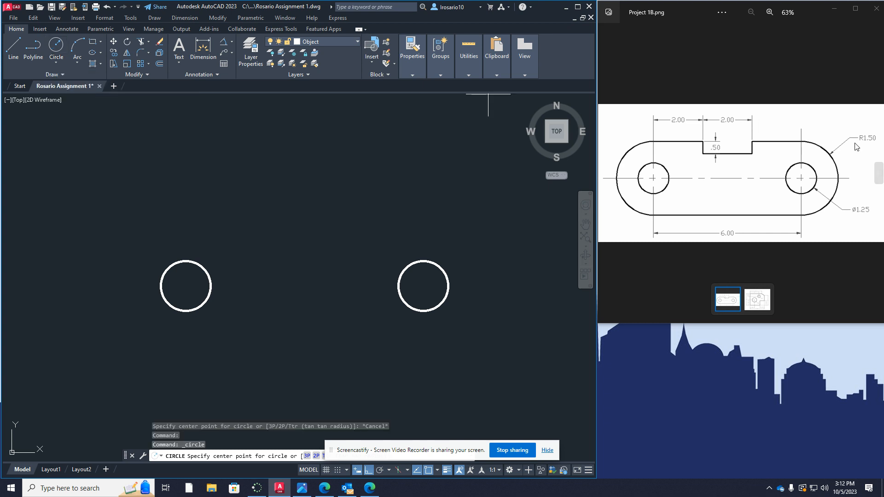
mouse_move(862, 148)
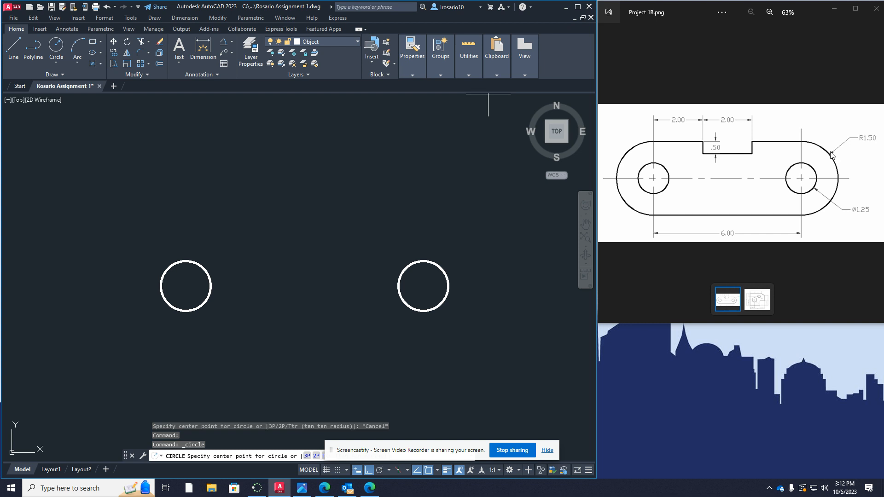
mouse_move(828, 201)
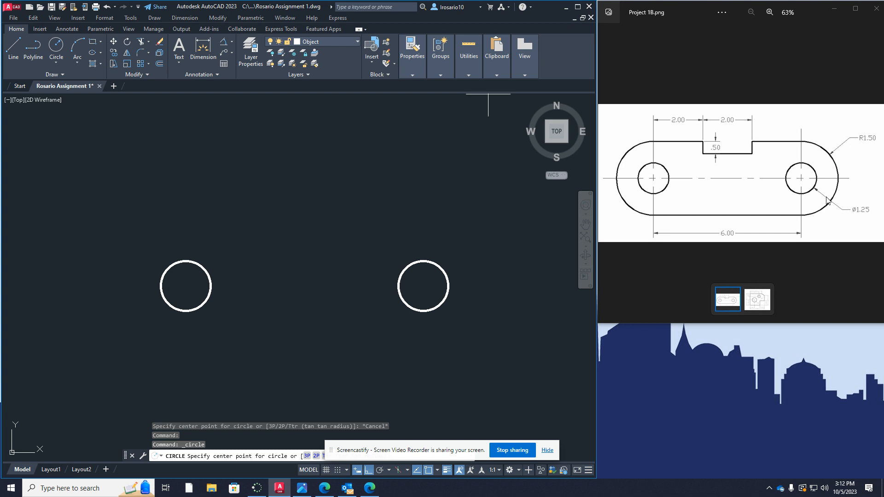
mouse_move(857, 220)
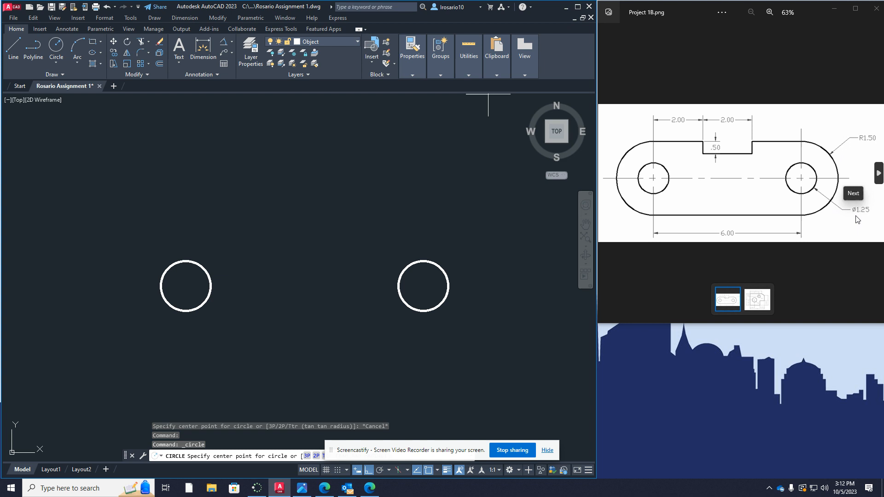
mouse_move(863, 152)
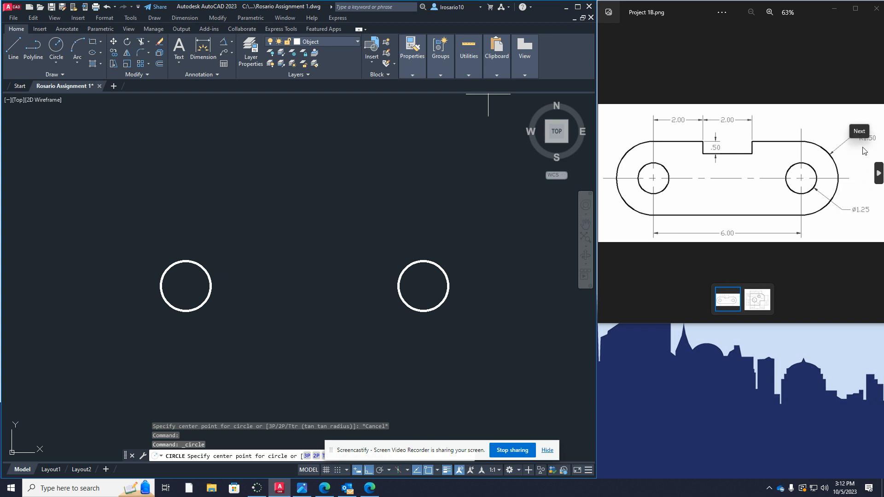
Step: Draw concentric outer circles of radius 1.5 centred on the left and right holes
left_click(56, 50)
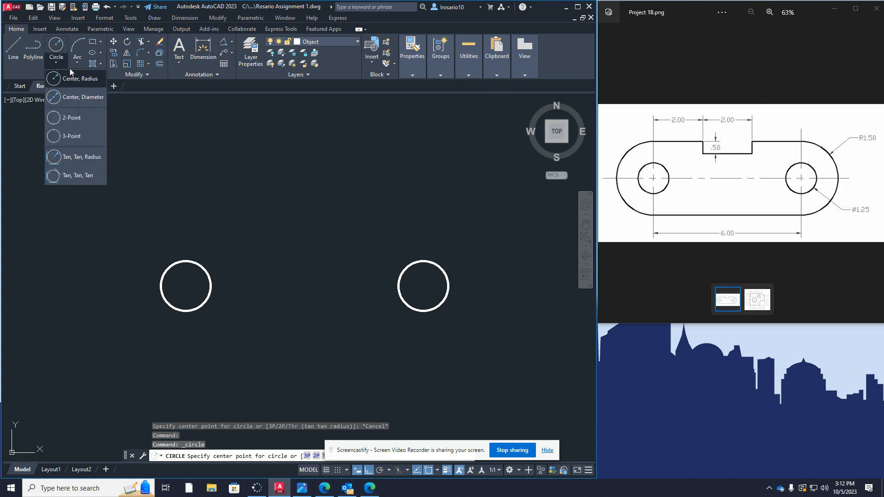
left_click(78, 78)
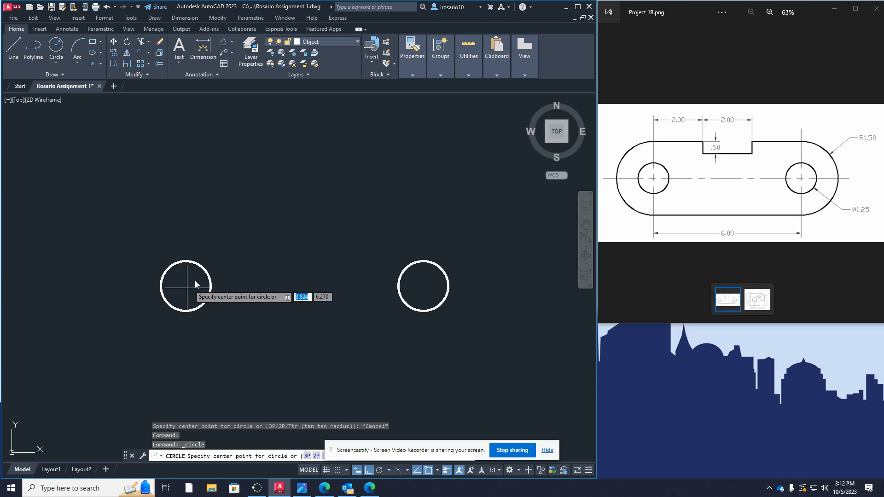
left_click(185, 285)
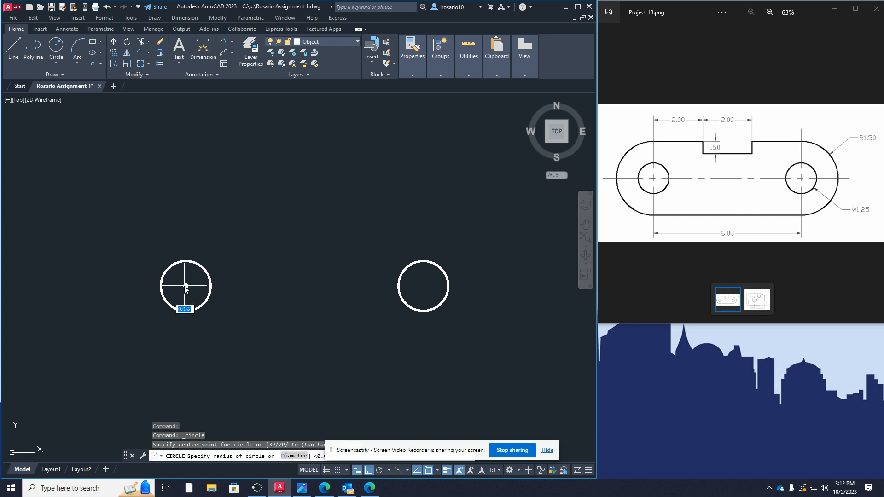
mouse_move(138, 229)
type("1.5")
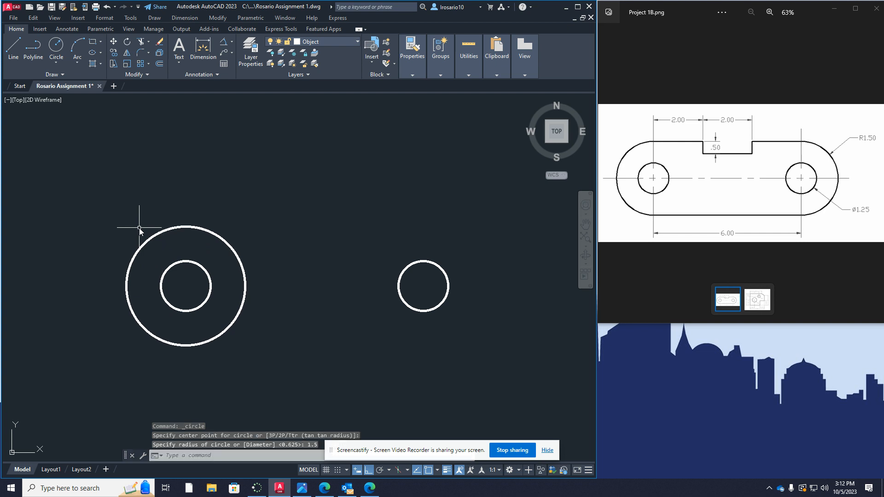
mouse_move(172, 266)
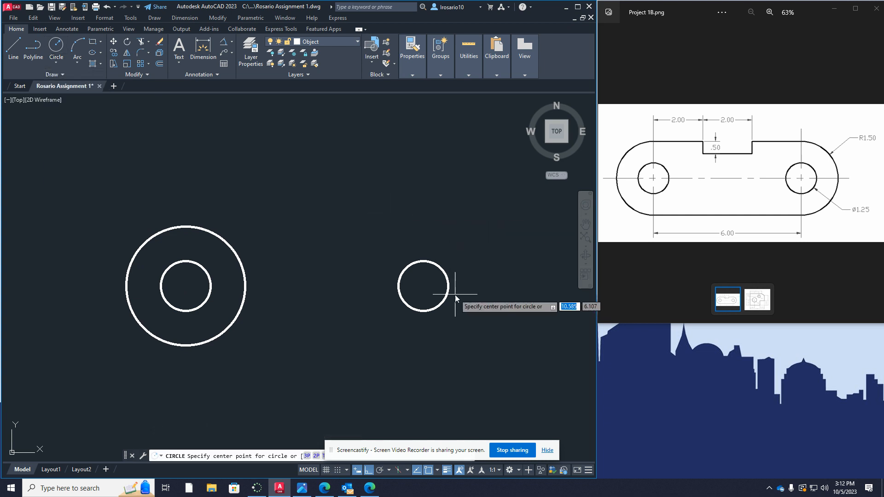
mouse_move(424, 285)
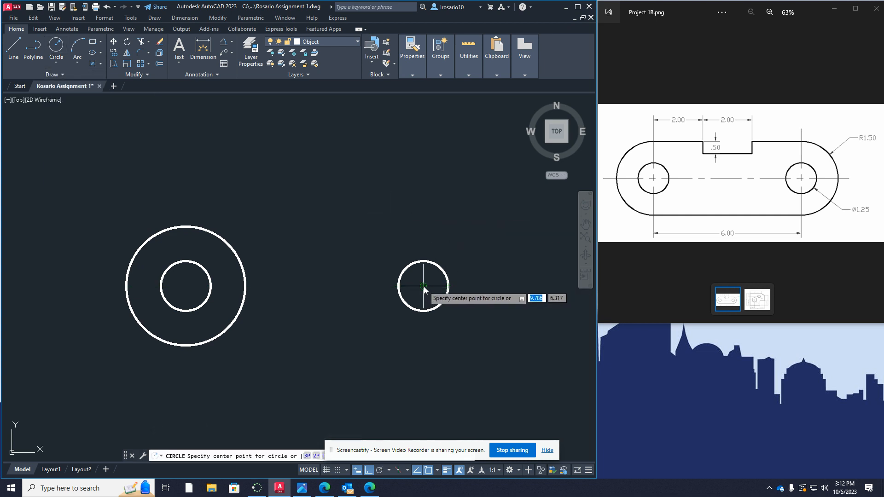
left_click(423, 285)
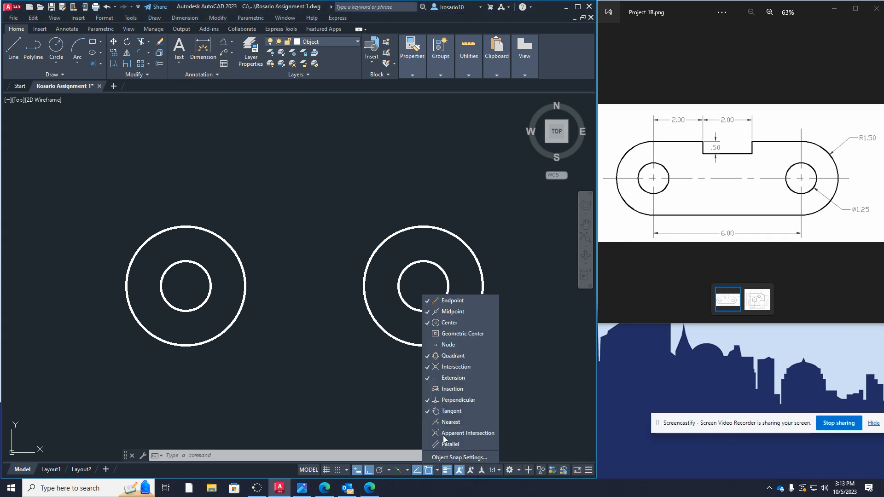
mouse_move(450, 322)
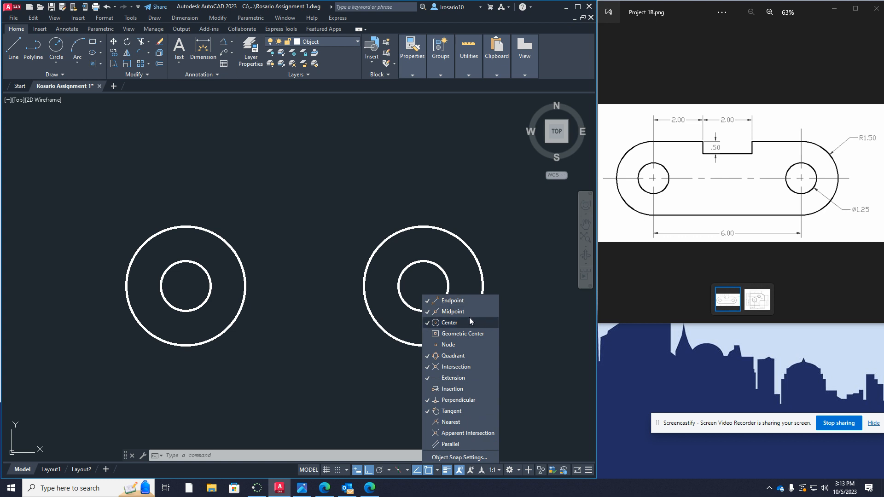
mouse_move(478, 355)
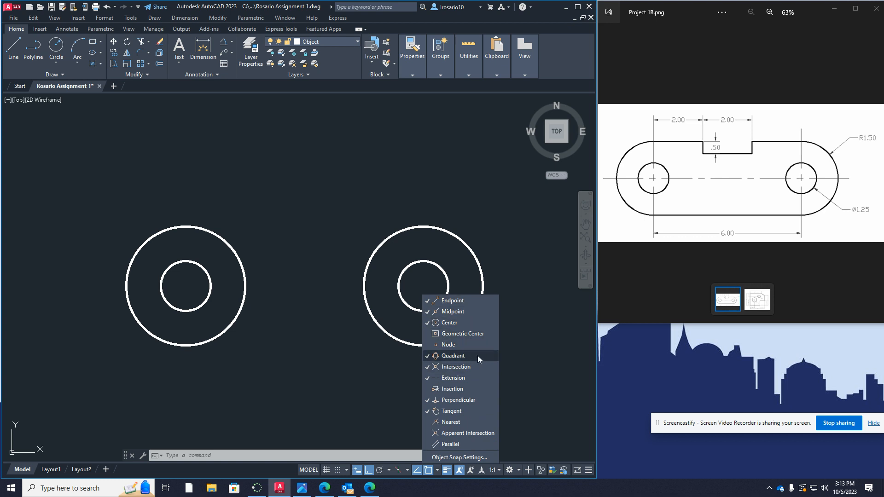
mouse_move(473, 378)
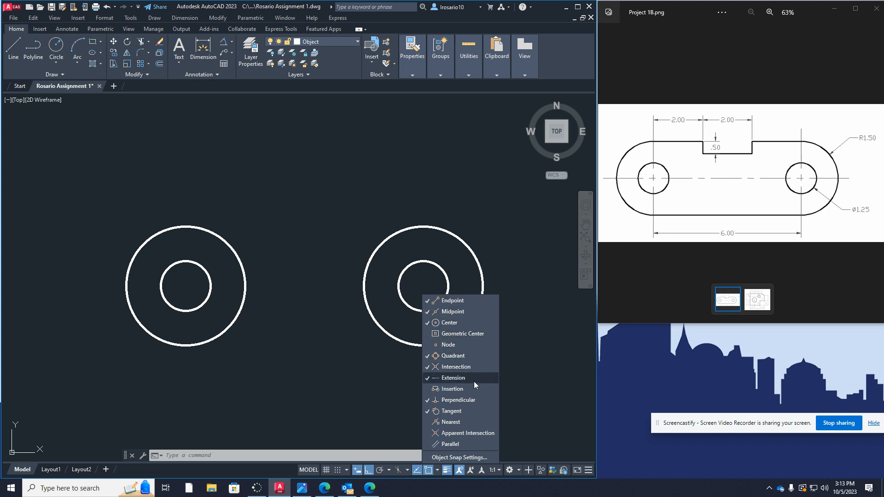
mouse_move(475, 411)
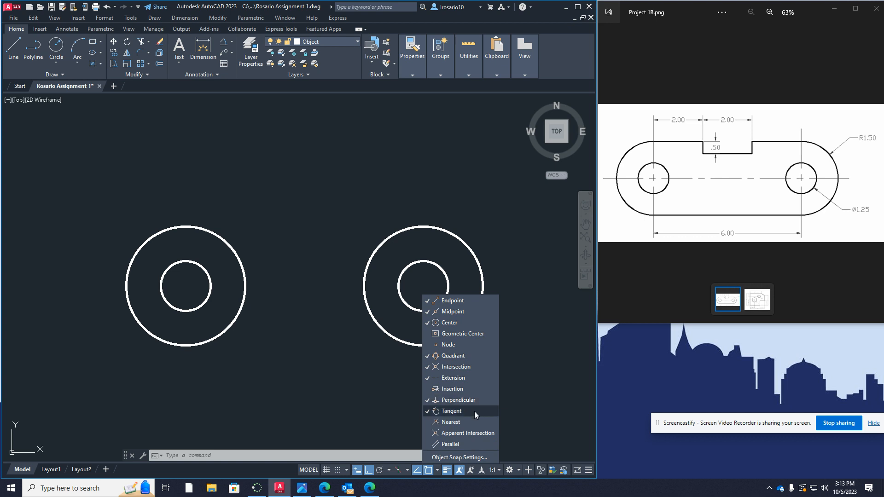
mouse_move(477, 355)
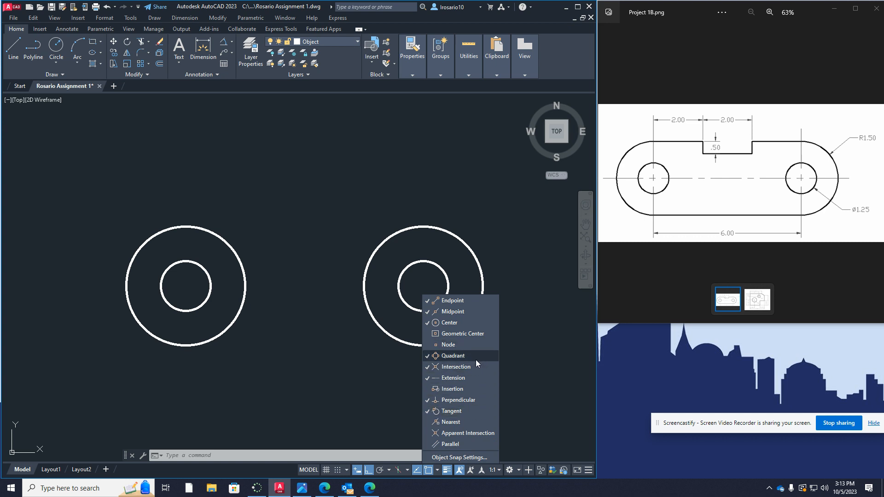
mouse_move(162, 368)
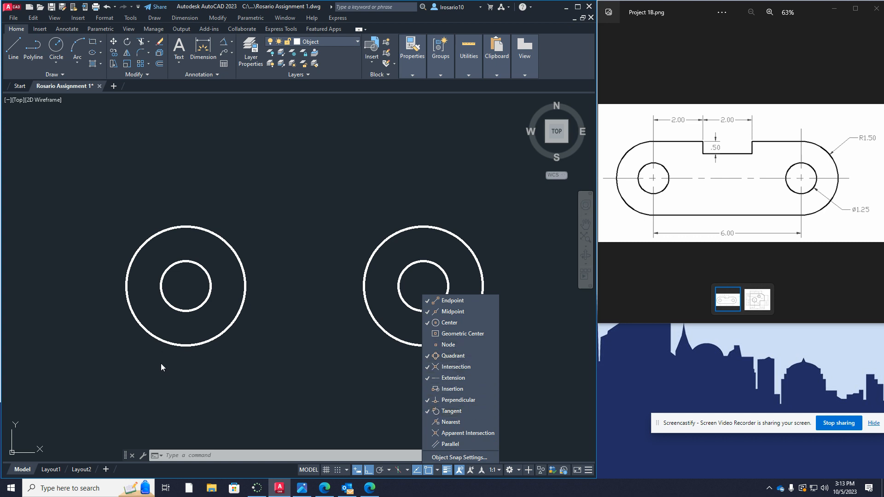
mouse_move(245, 247)
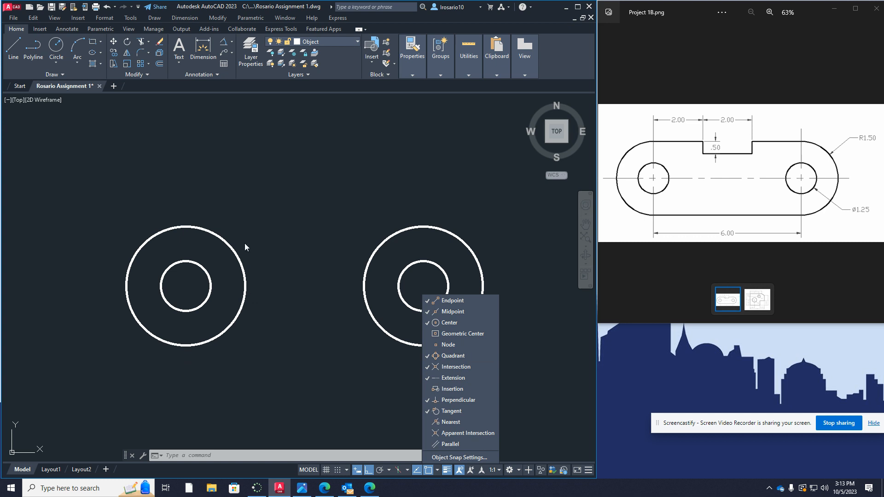
mouse_move(226, 242)
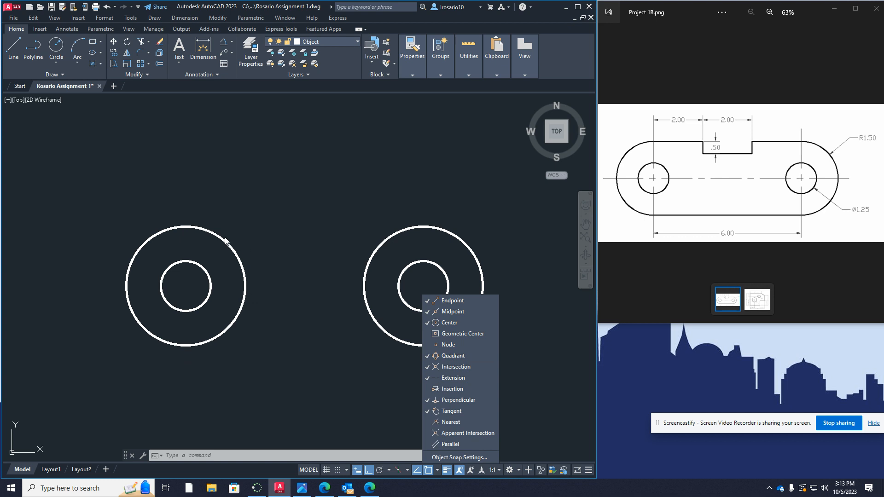
mouse_move(264, 106)
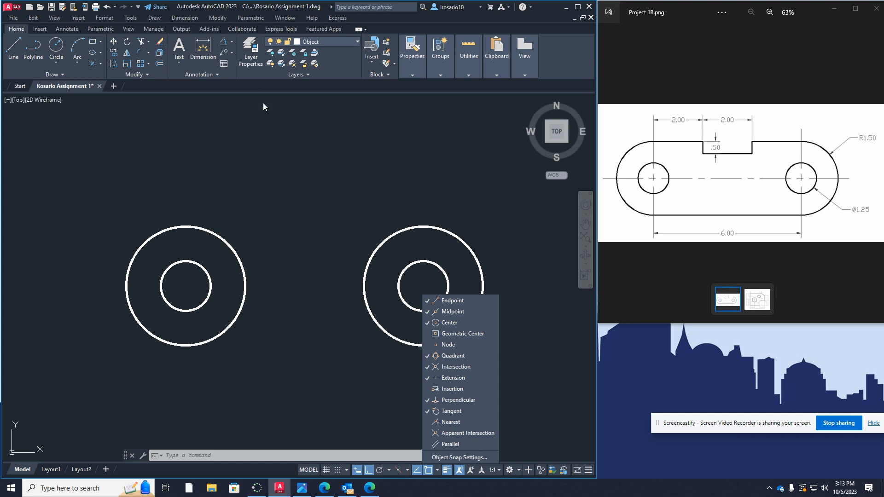
Step: Join the outer circles with straight lines along their bottom quadrants and their top quadrants
left_click(12, 50)
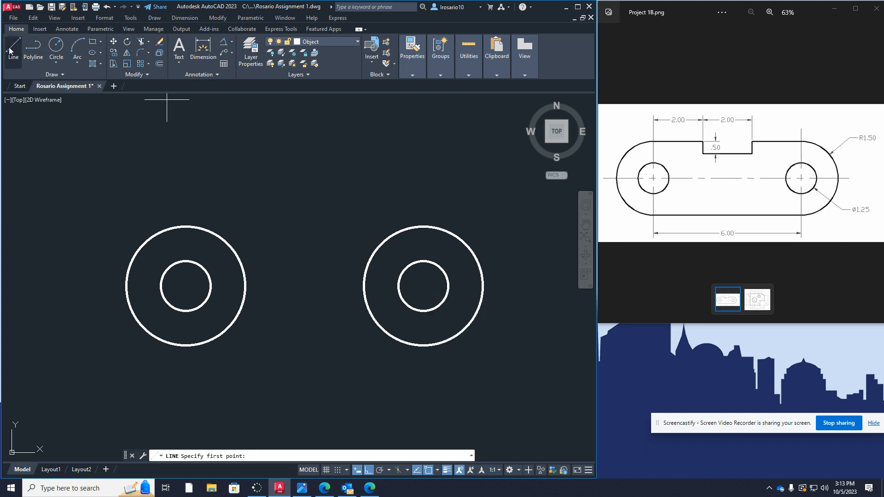
mouse_move(186, 345)
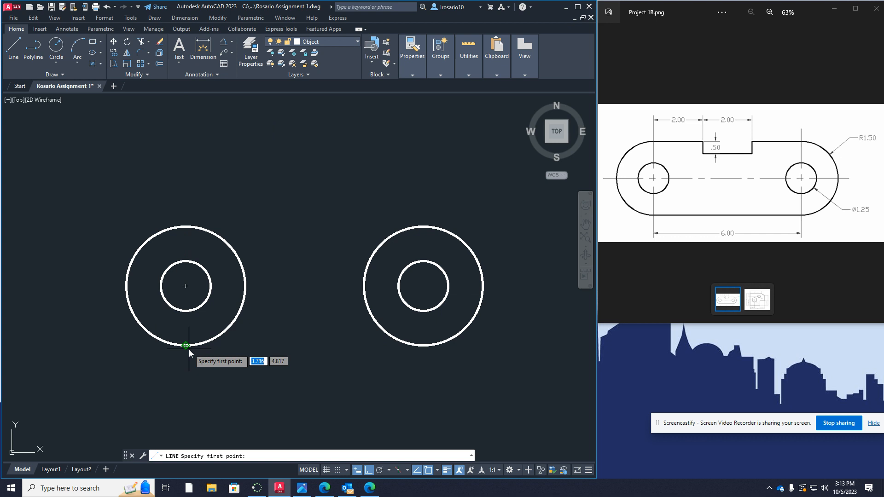
mouse_move(186, 345)
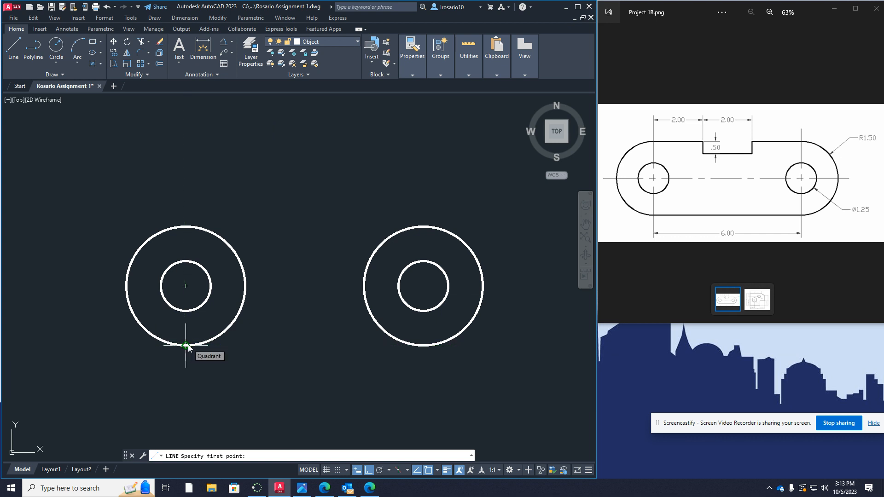
left_click(185, 347)
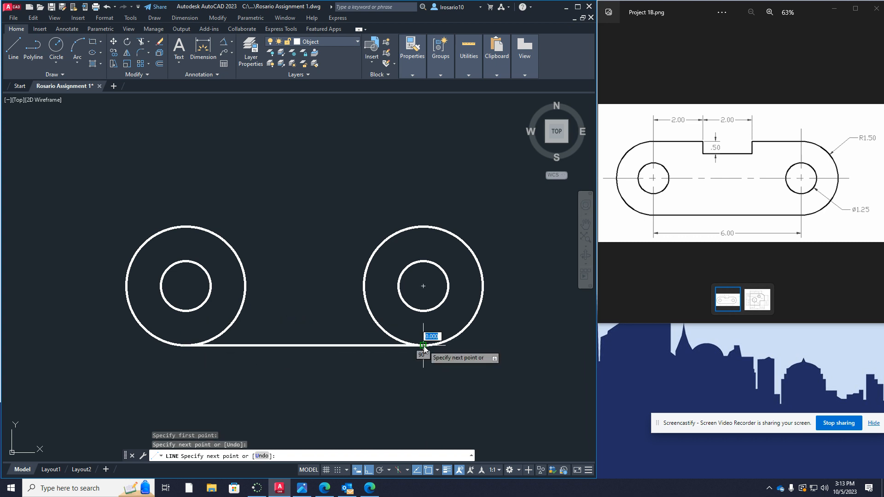
key("Escape")
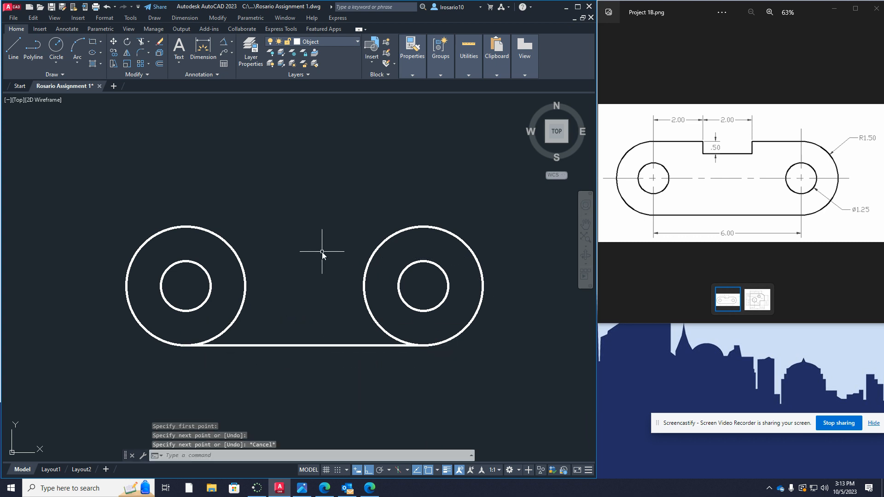
left_click(11, 51)
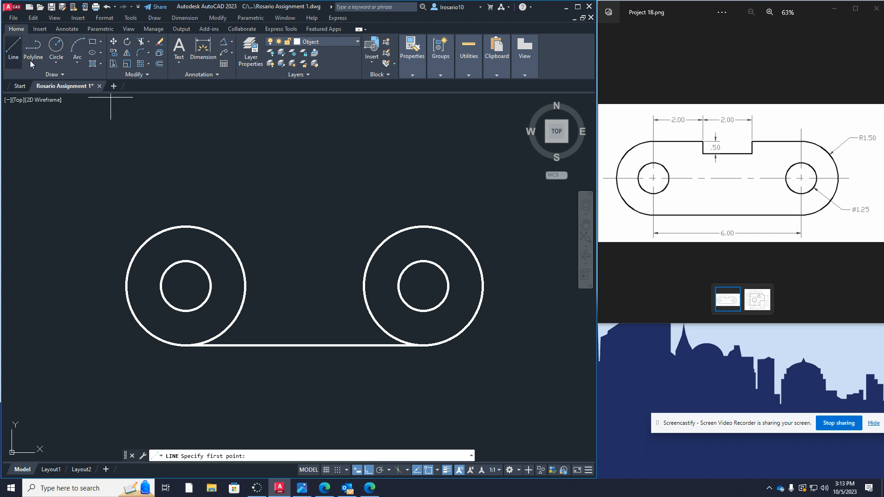
mouse_move(185, 228)
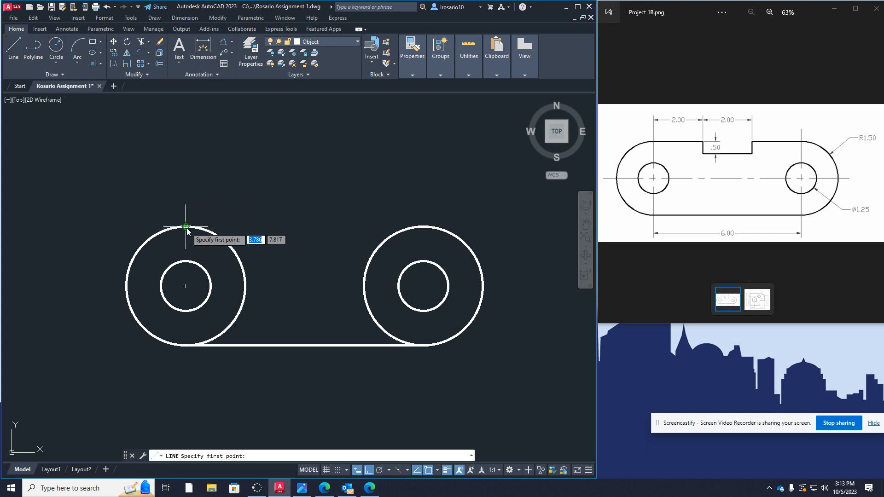
left_click(185, 226)
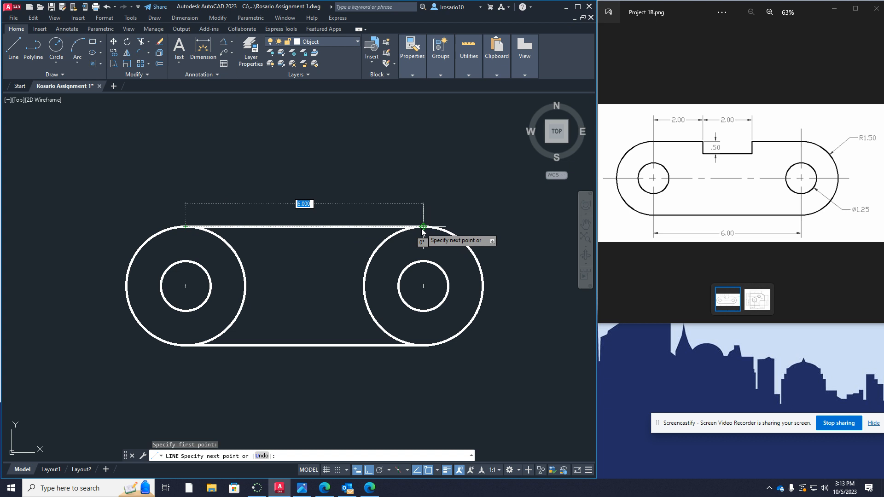
key("Escape")
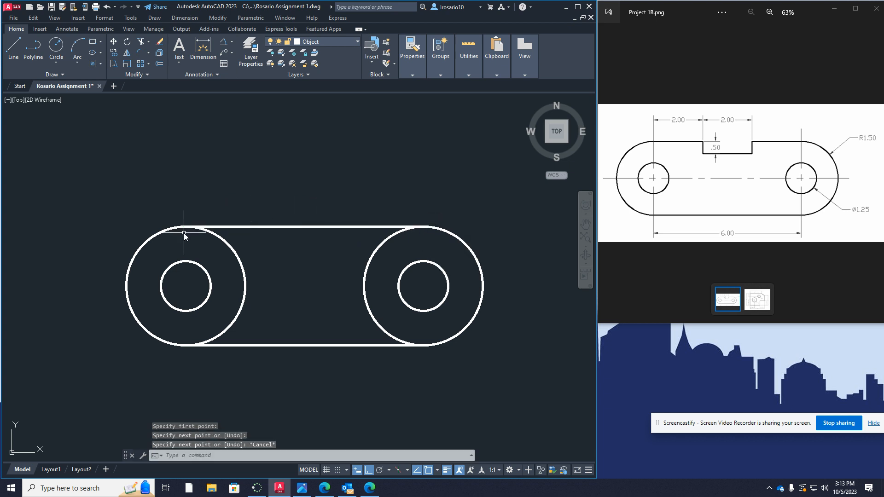
mouse_move(399, 298)
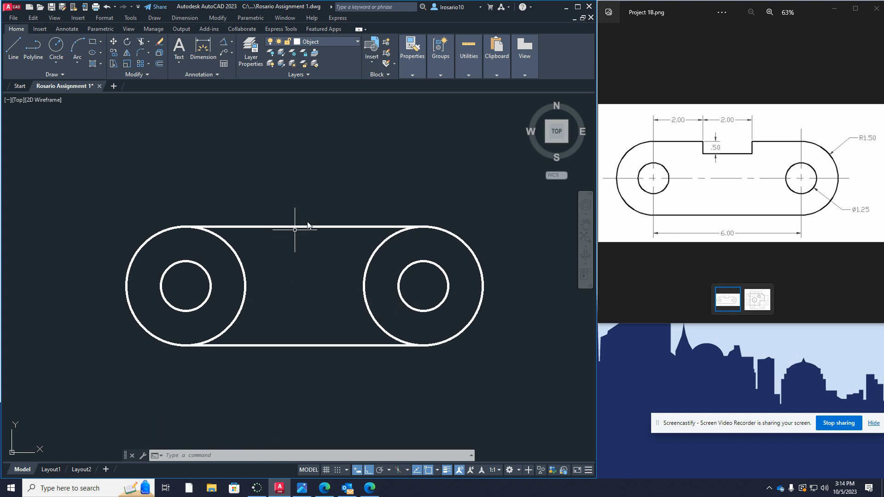
mouse_move(283, 149)
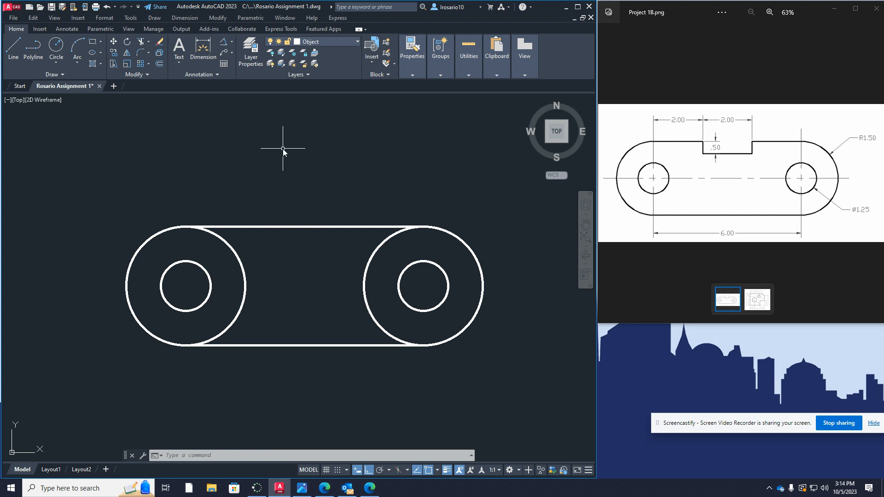
mouse_move(173, 97)
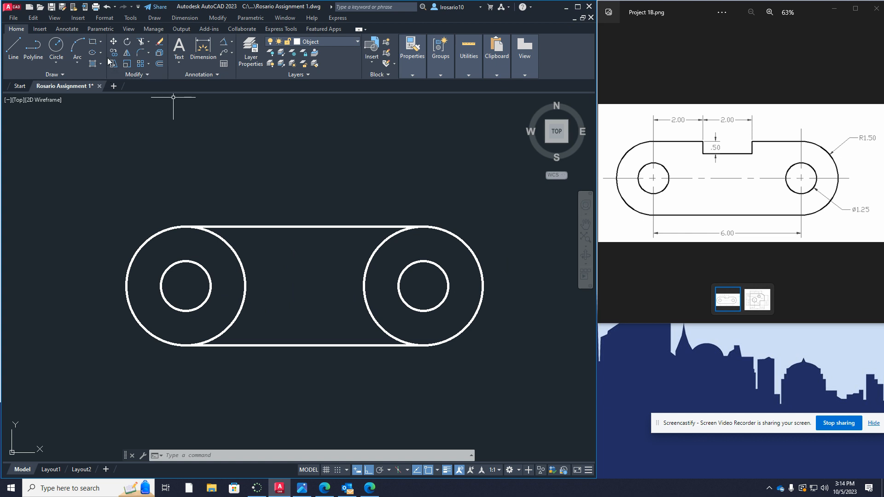
mouse_move(141, 42)
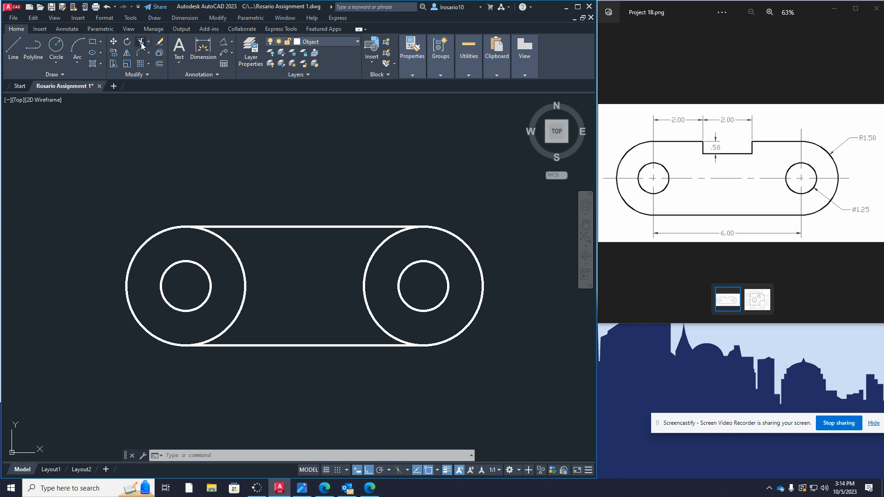
mouse_move(142, 42)
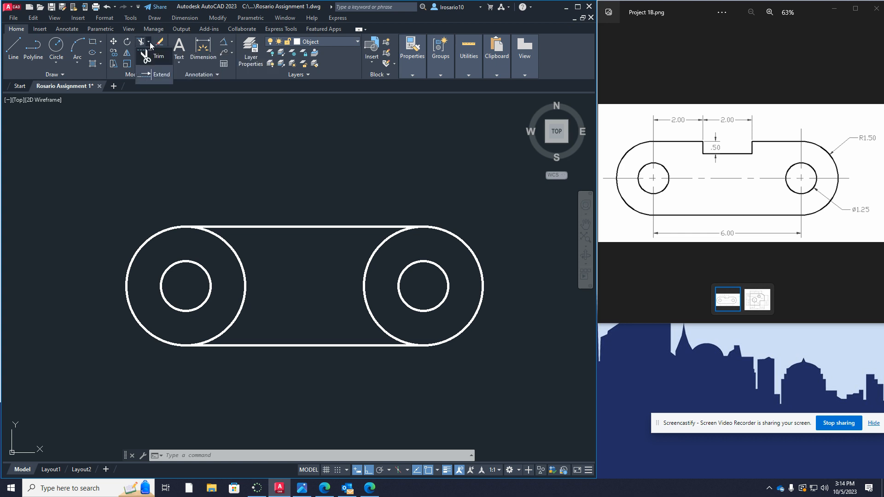
Step: Trim away the inner arcs of the outer circles, leaving a rounded-slot outline
left_click(153, 55)
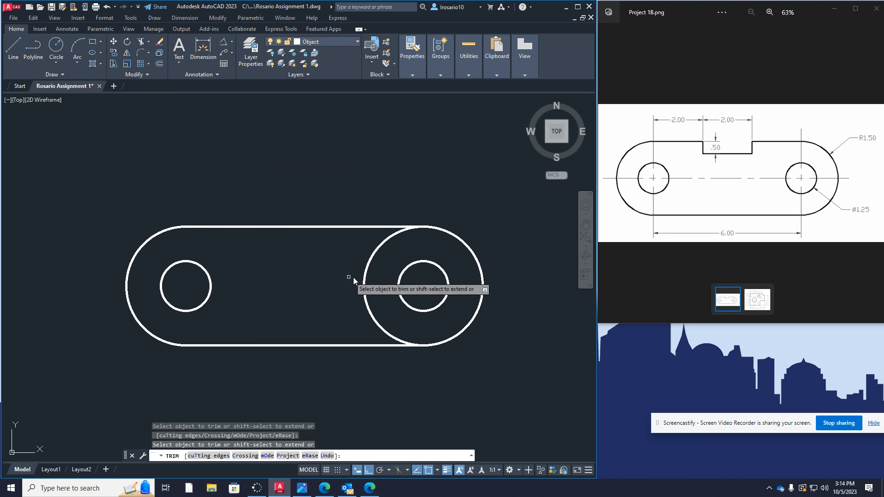
left_click(348, 277)
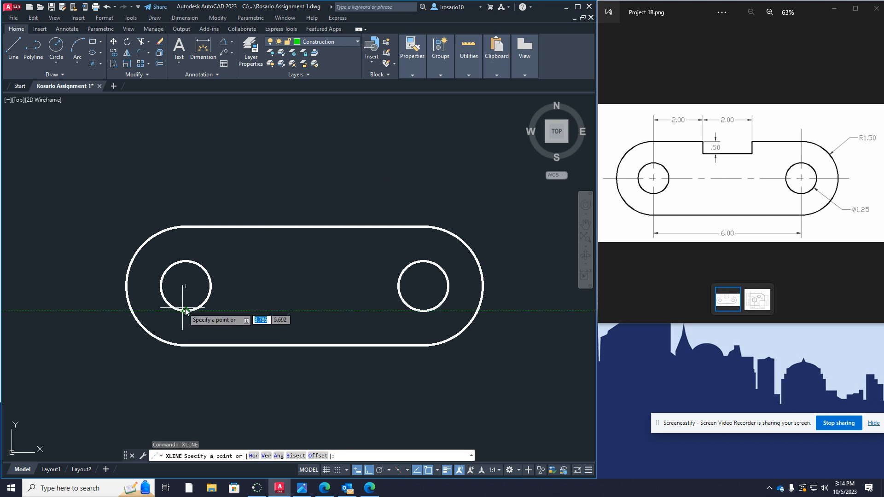
mouse_move(187, 289)
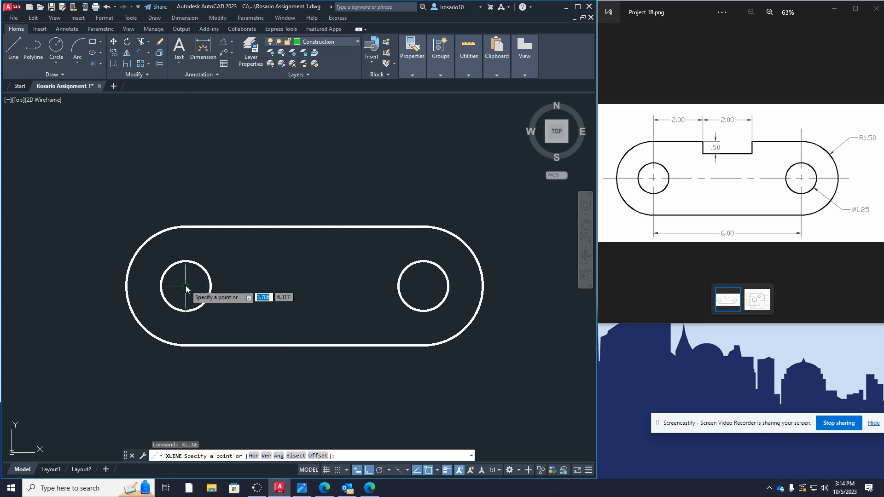
Step: Place a vertical construction line through the left hole centre and offset it twice by 2 to the right
left_click(186, 286)
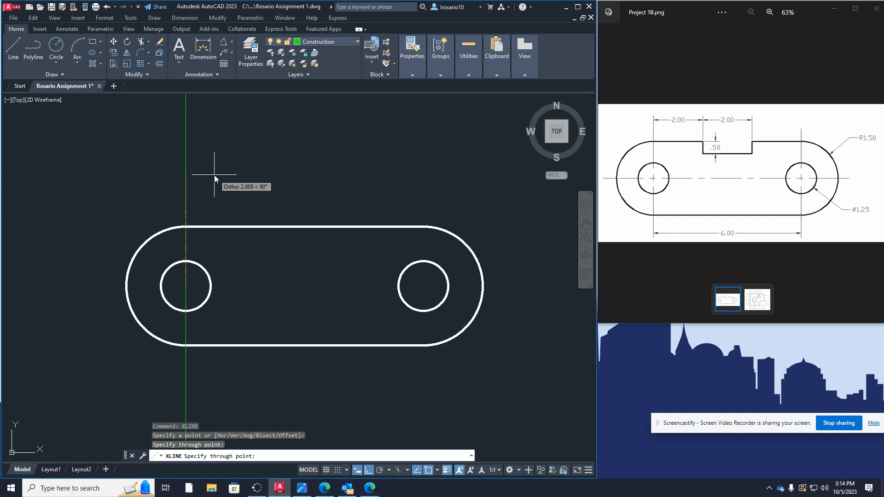
key("Escape")
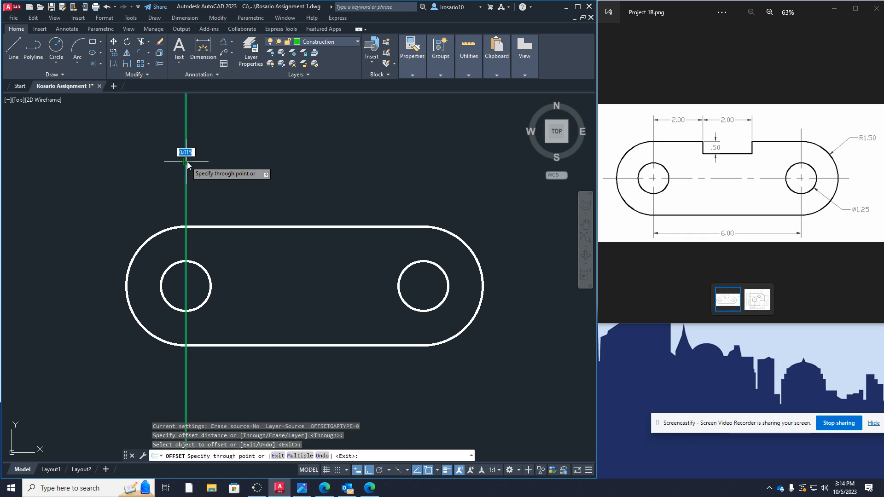
mouse_move(234, 166)
type("2")
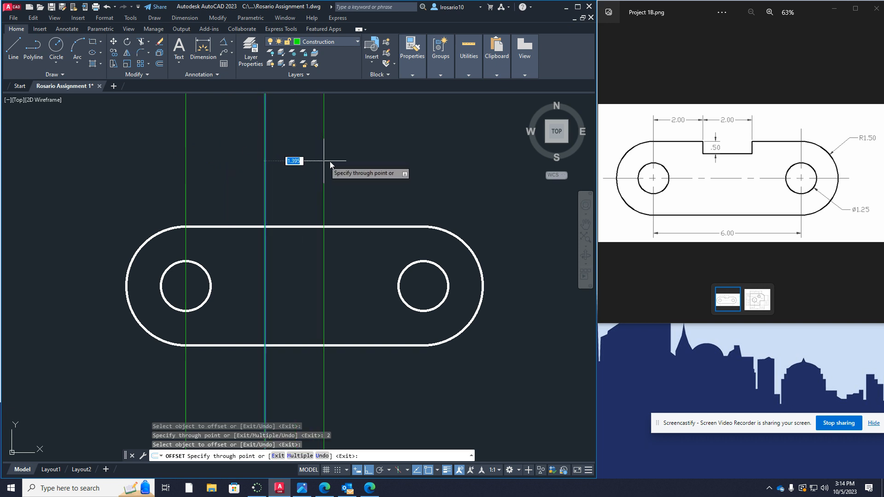
left_click(330, 165)
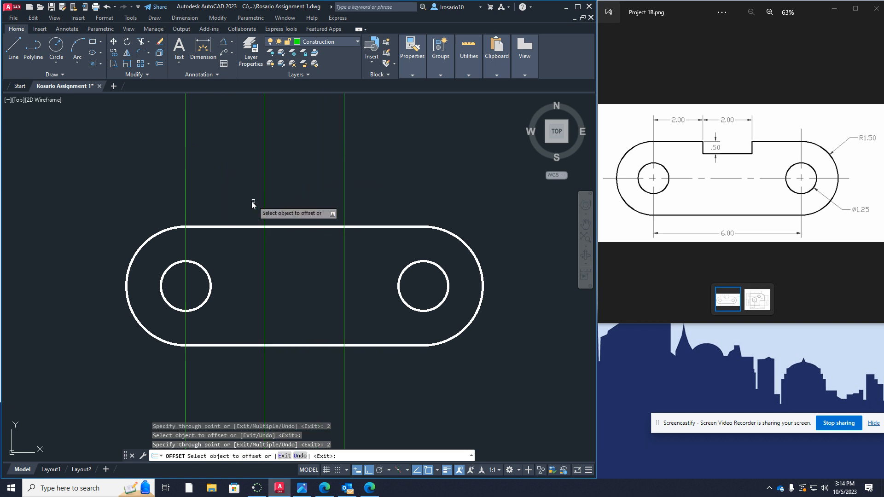
mouse_move(135, 75)
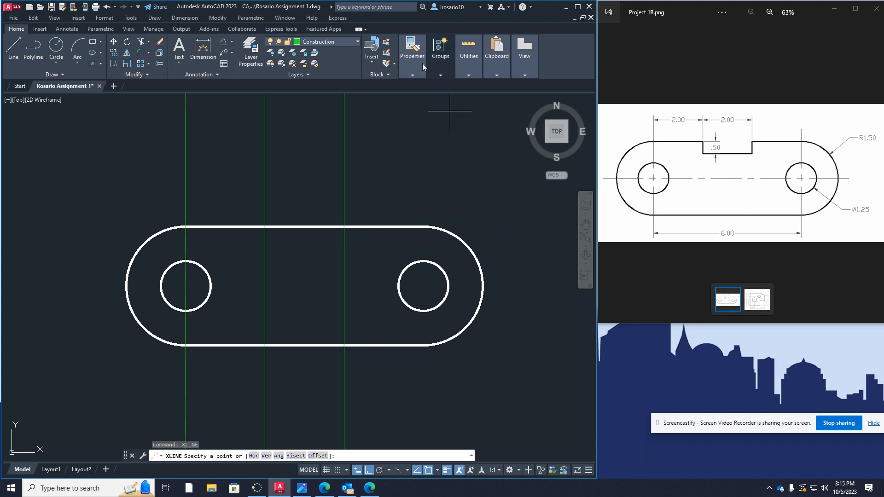
mouse_move(185, 225)
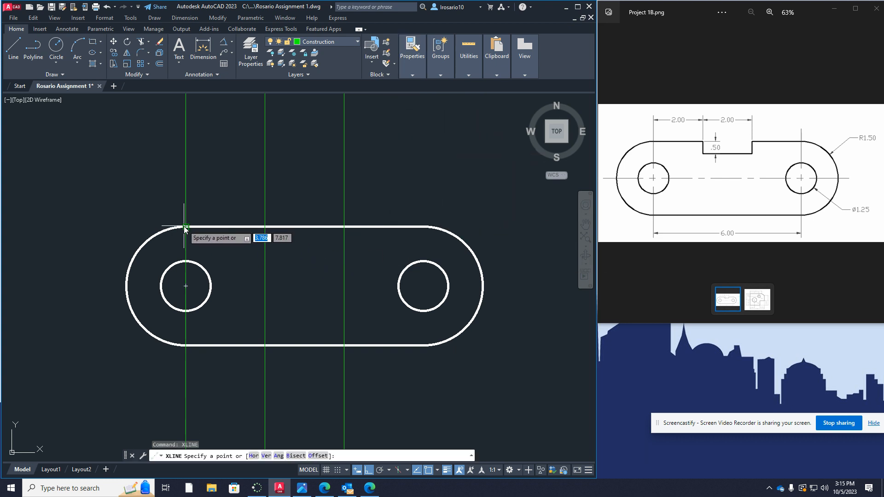
Step: Place a horizontal construction line along the link's top edge, discarding a stray vertical one
left_click(186, 229)
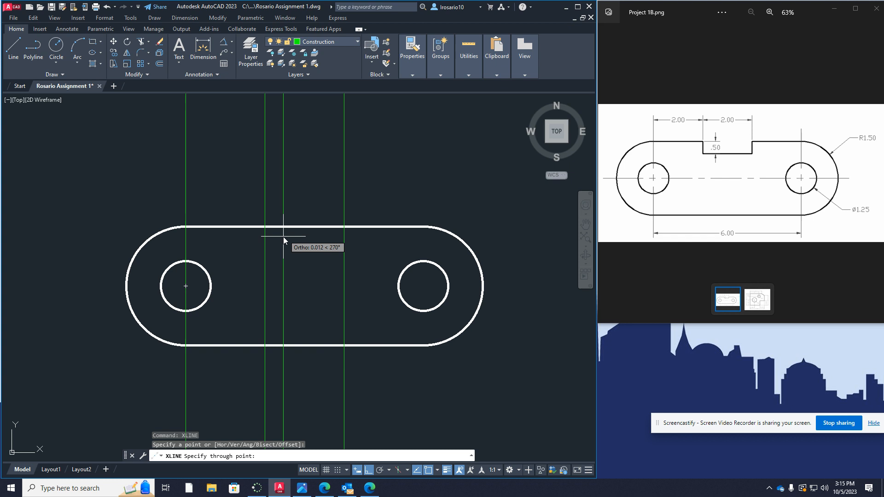
key("Escape")
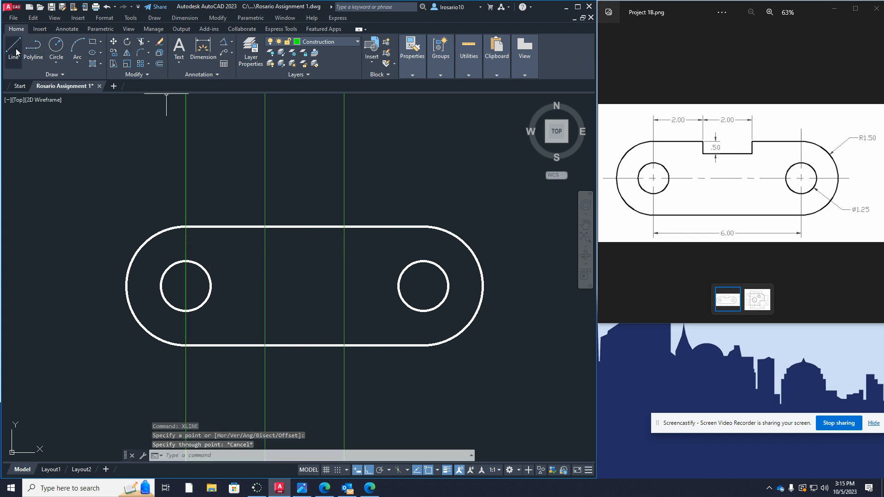
mouse_move(36, 123)
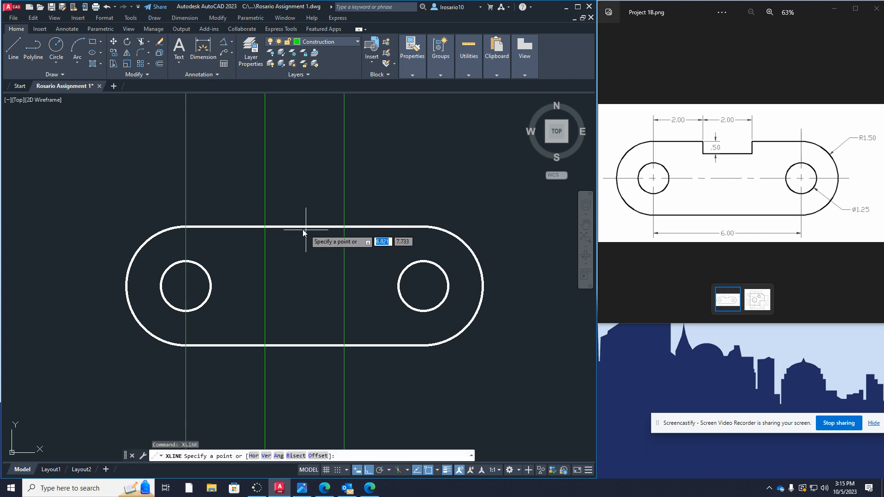
left_click(305, 227)
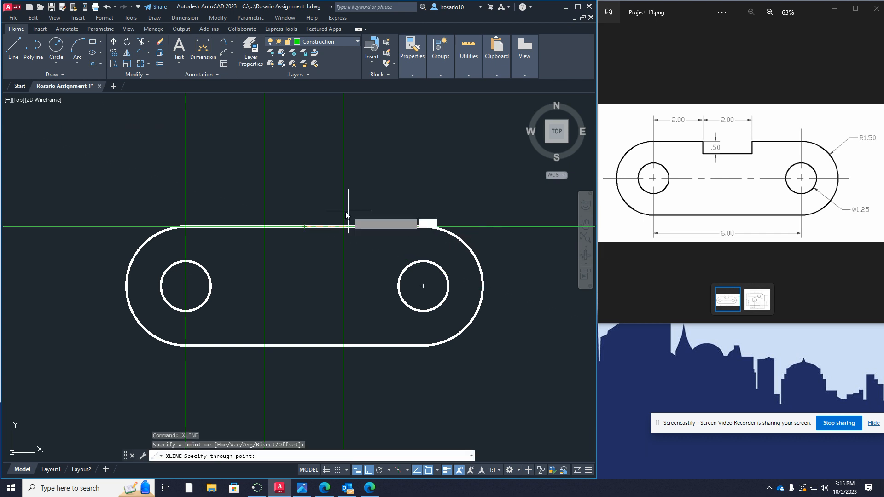
mouse_move(536, 241)
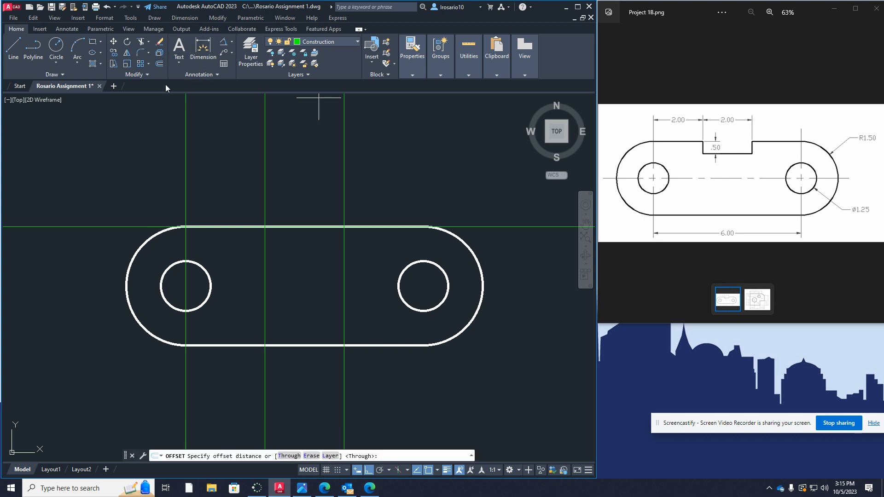
mouse_move(444, 190)
type(".5")
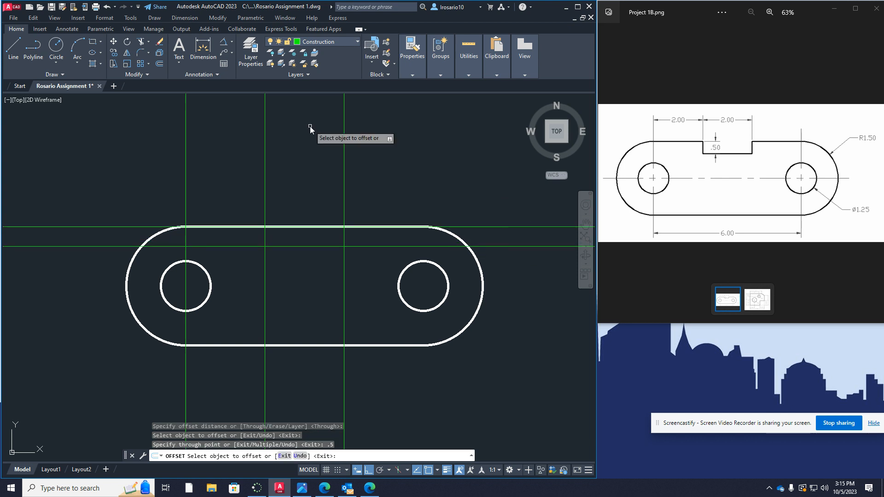
mouse_move(270, 220)
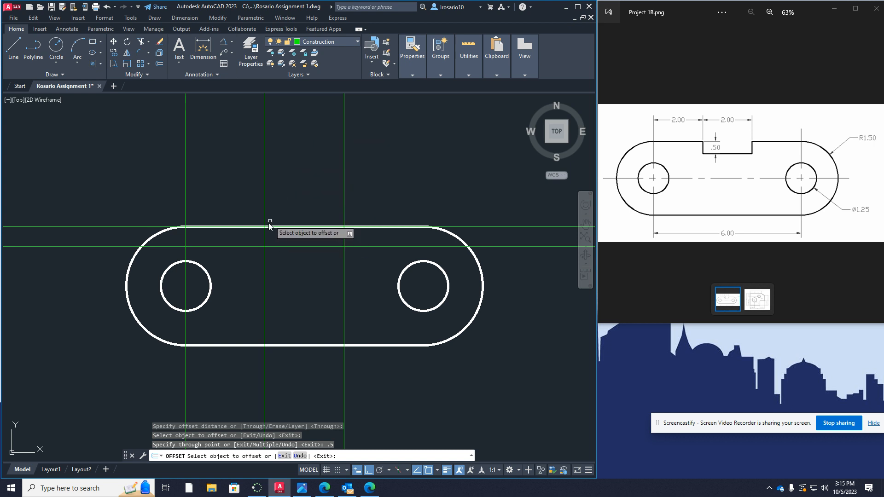
mouse_move(758, 142)
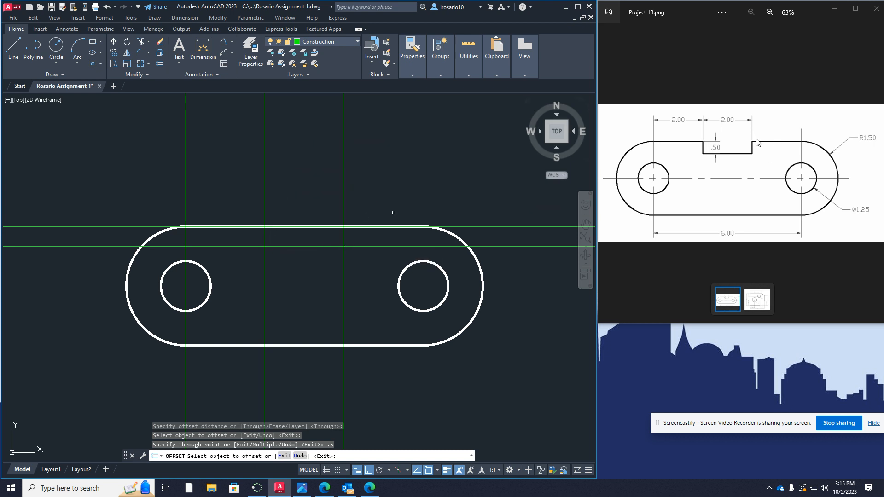
Step: Make the Object layer current from the Layers list
left_click(357, 41)
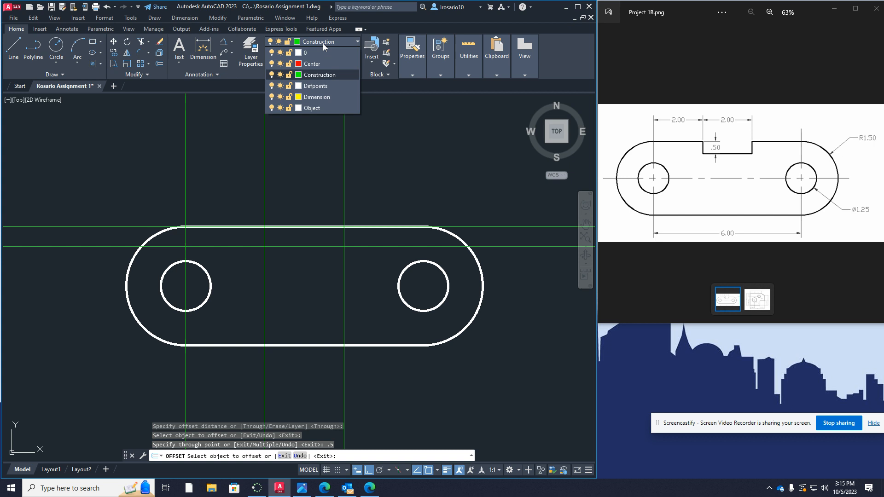
left_click(311, 108)
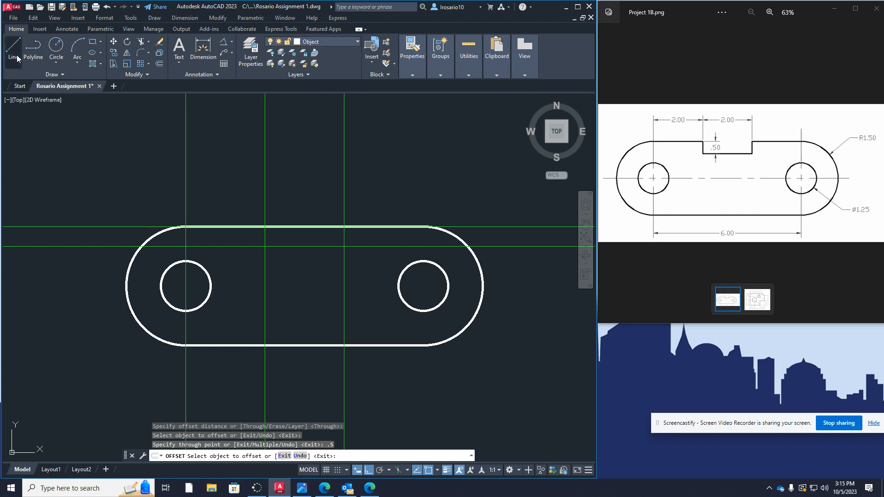
Step: Trace the 2.00-wide, 0.50-deep notch outline along the construction-line intersections
left_click(12, 50)
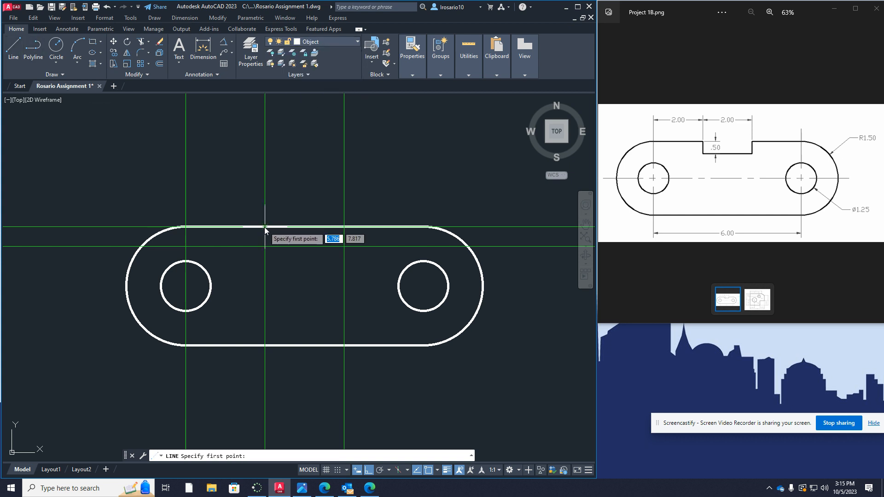
left_click(265, 231)
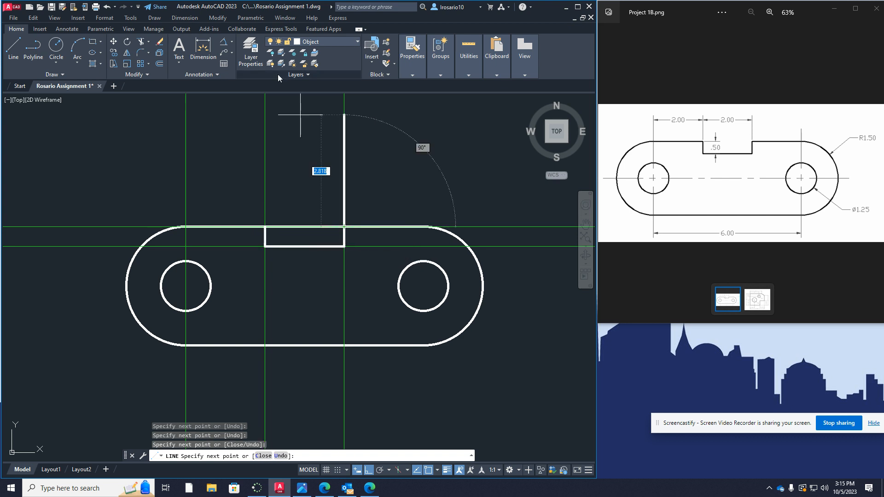
left_click(10, 488)
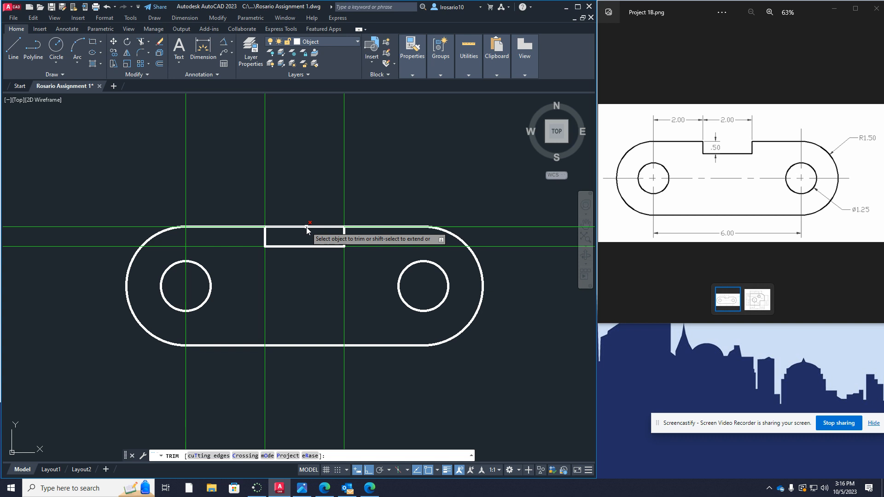
Step: Trim the top edge inside the notch, then trim away the construction lines
left_click(308, 231)
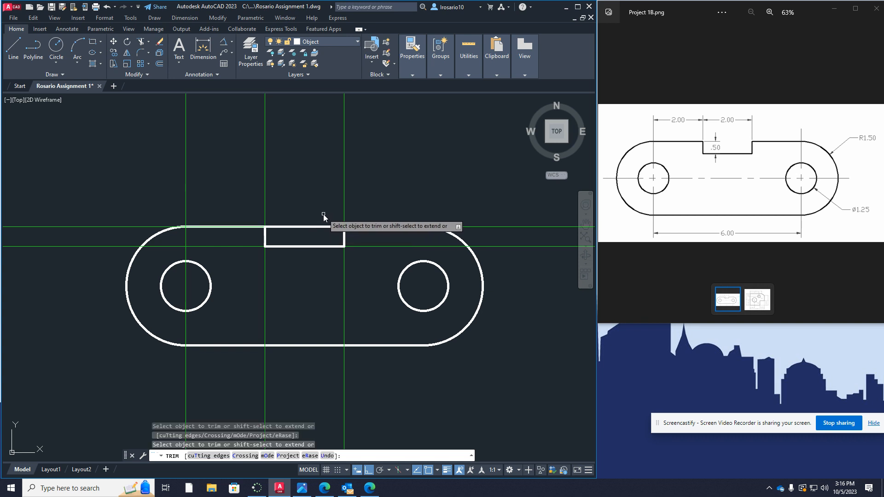
key("Escape")
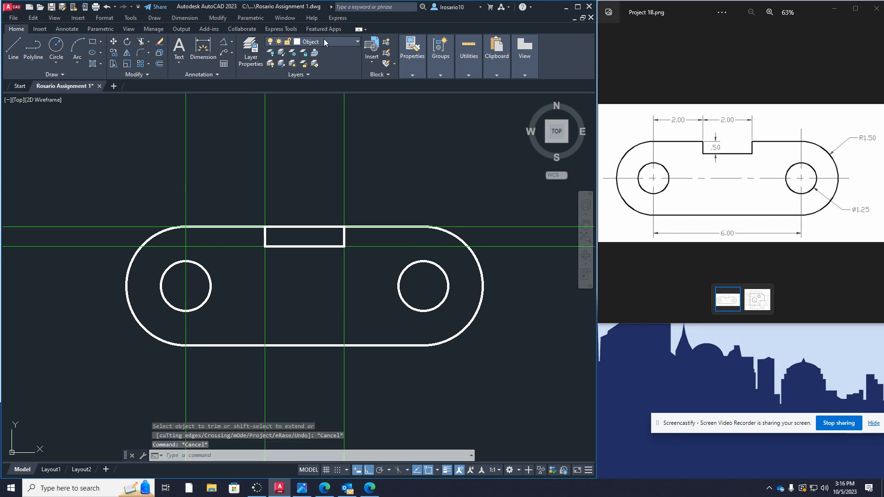
left_click(356, 42)
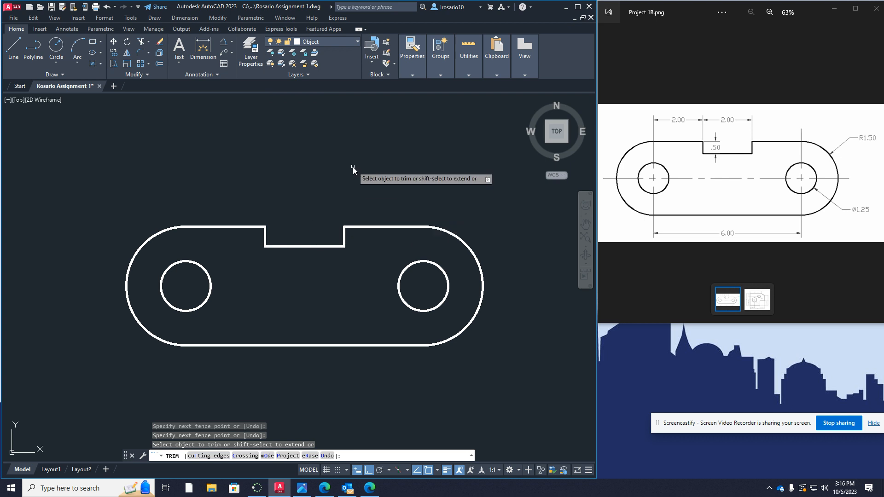
key("Escape")
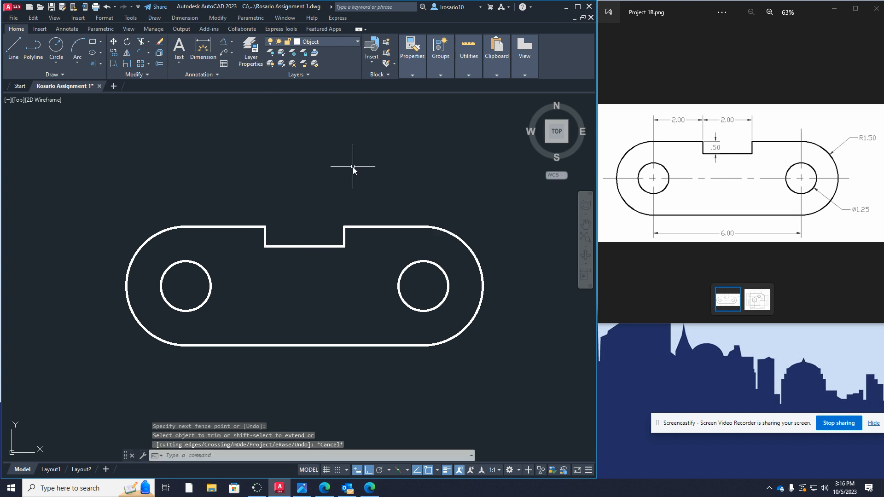
mouse_move(341, 43)
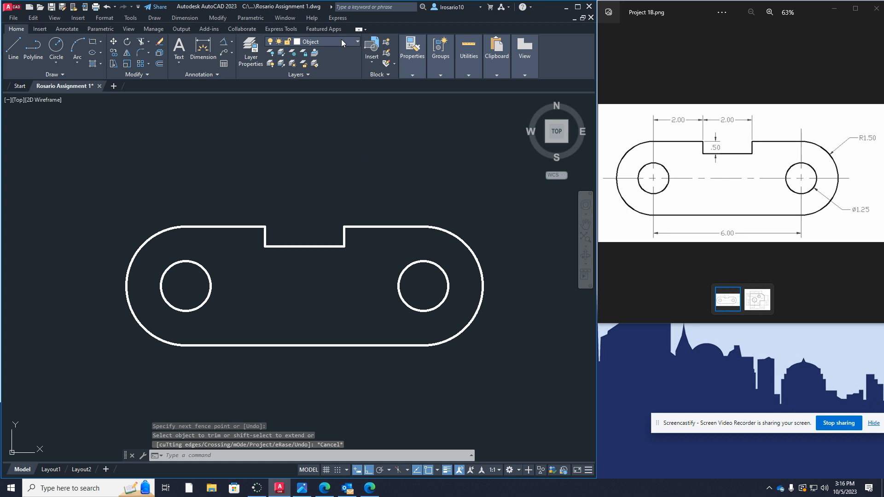
Step: Make Center the current layer and put a centre mark on the left hole
left_click(357, 41)
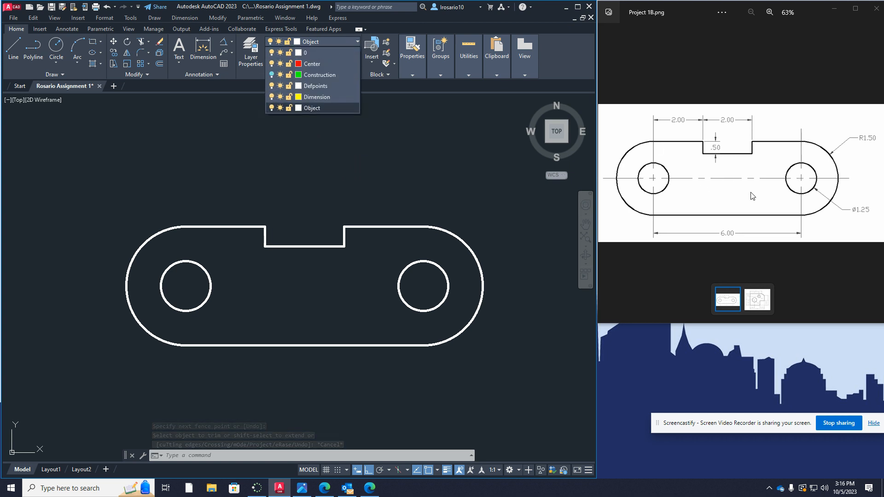
mouse_move(313, 63)
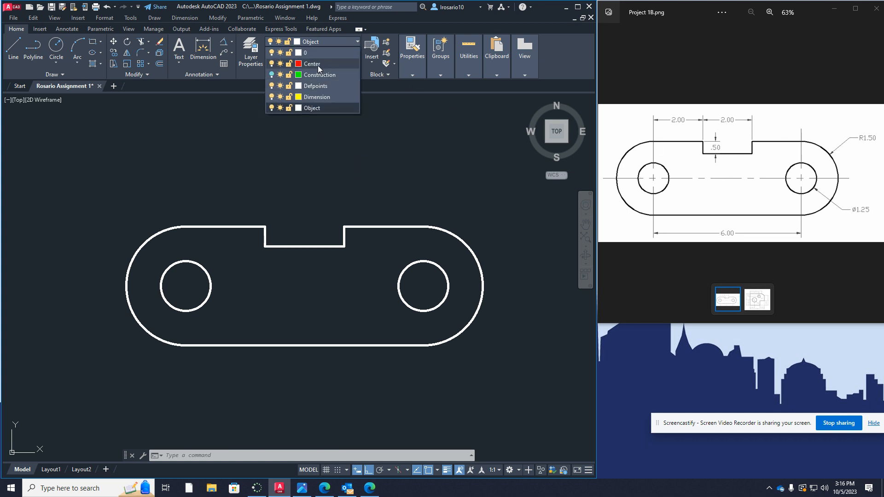
left_click(311, 64)
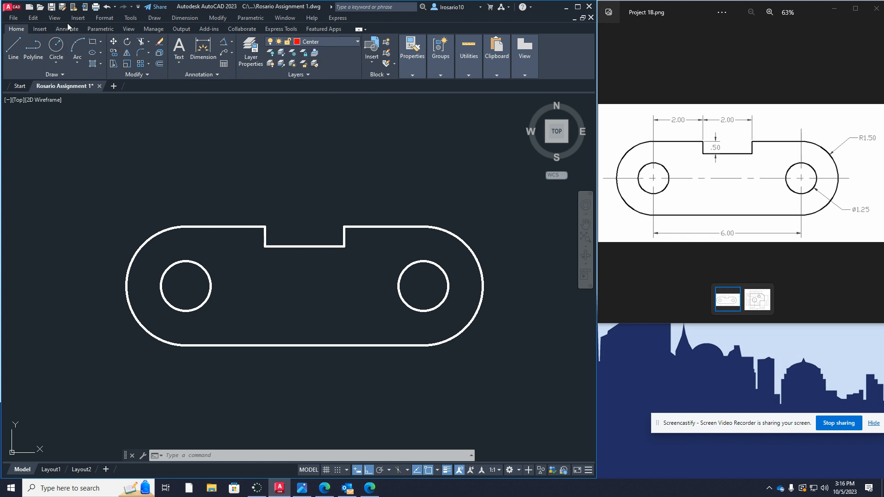
left_click(67, 29)
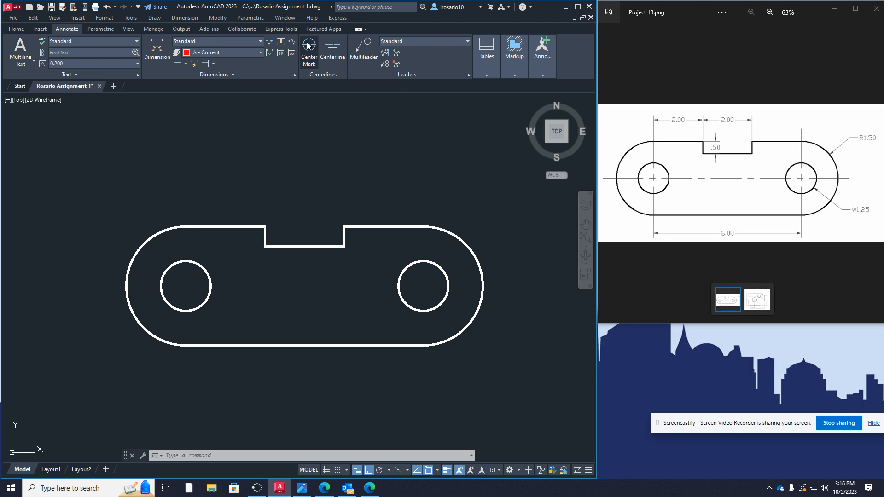
left_click(309, 51)
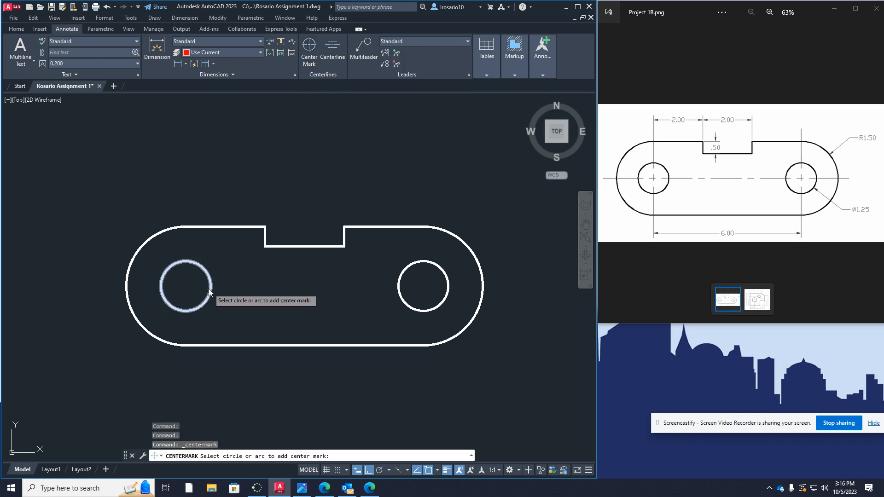
left_click(186, 287)
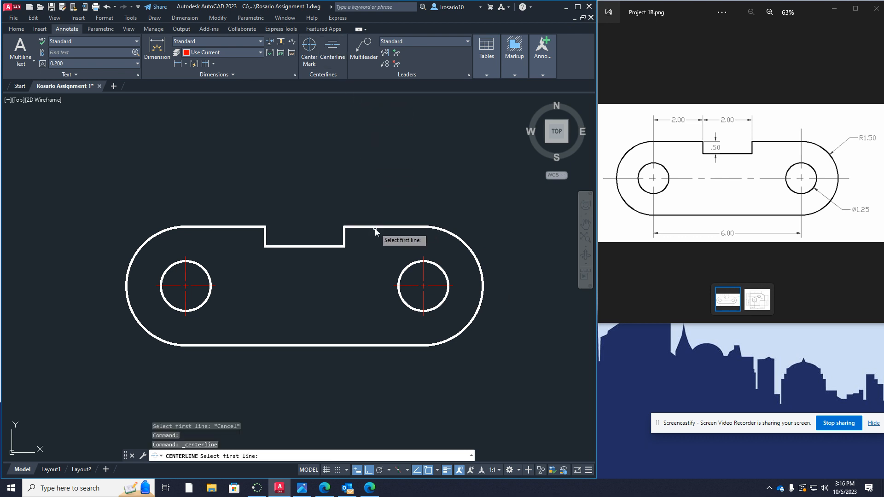
left_click(383, 227)
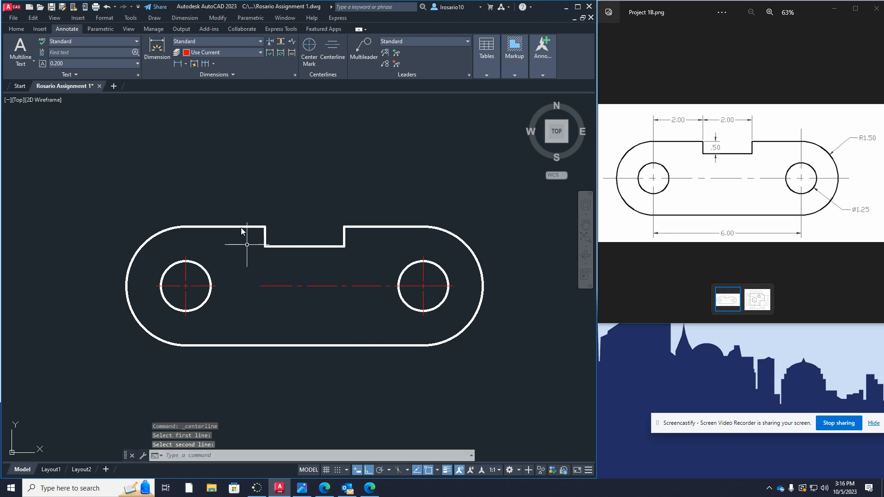
mouse_move(235, 229)
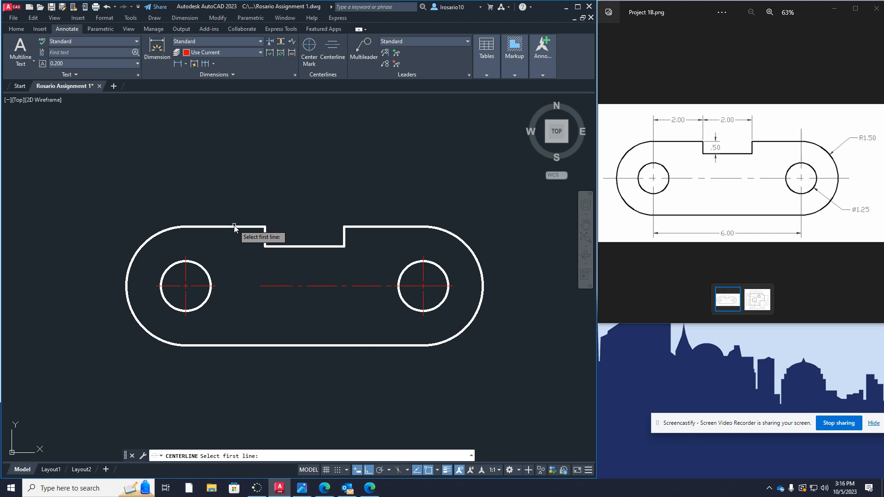
left_click(234, 228)
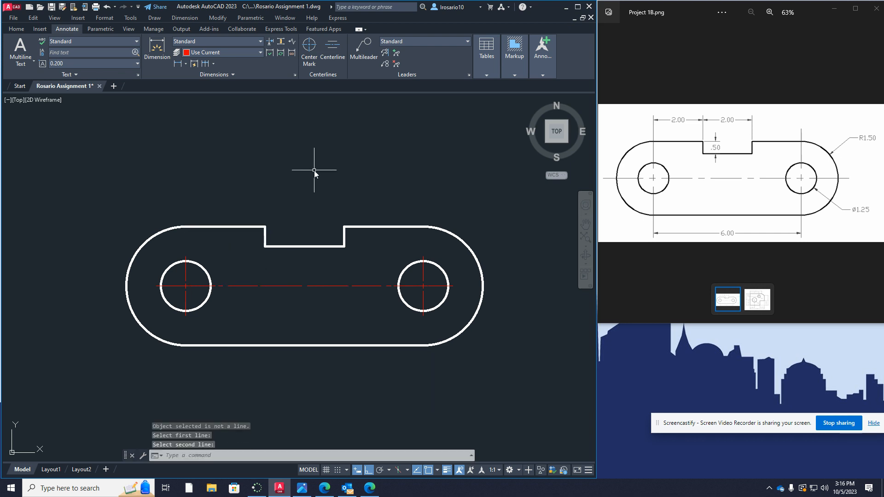
mouse_move(312, 172)
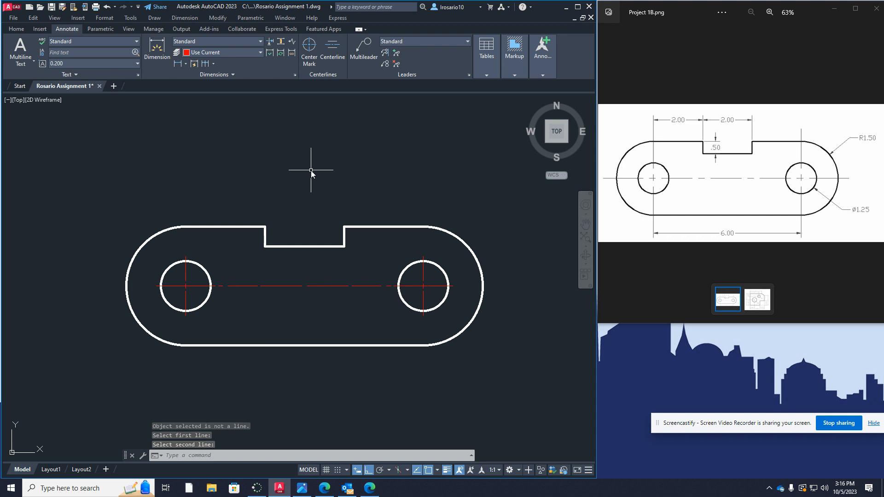
mouse_move(310, 230)
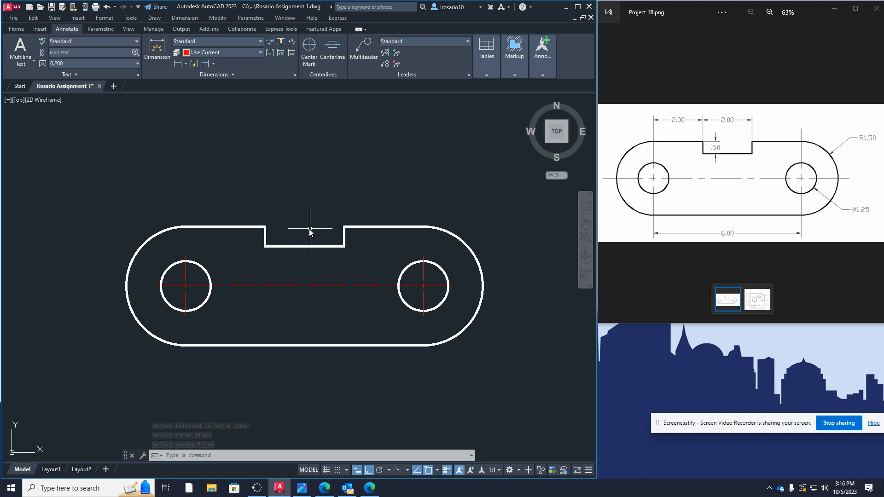
mouse_move(434, 209)
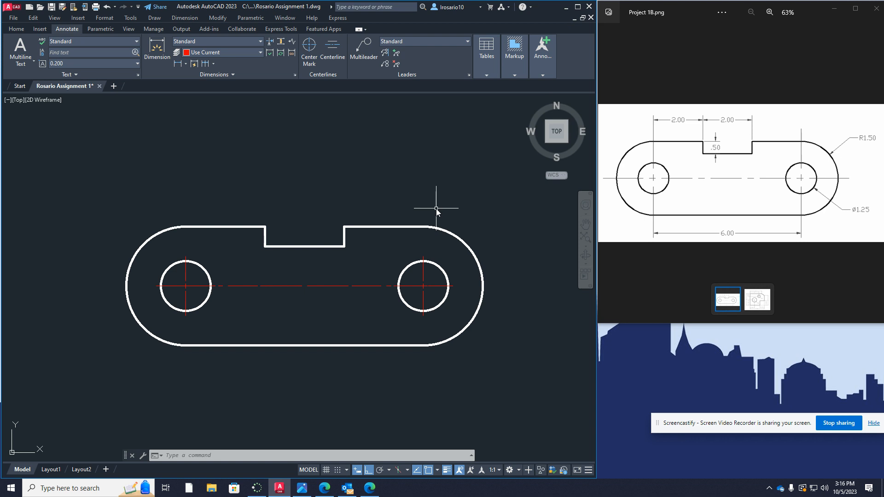
mouse_move(263, 189)
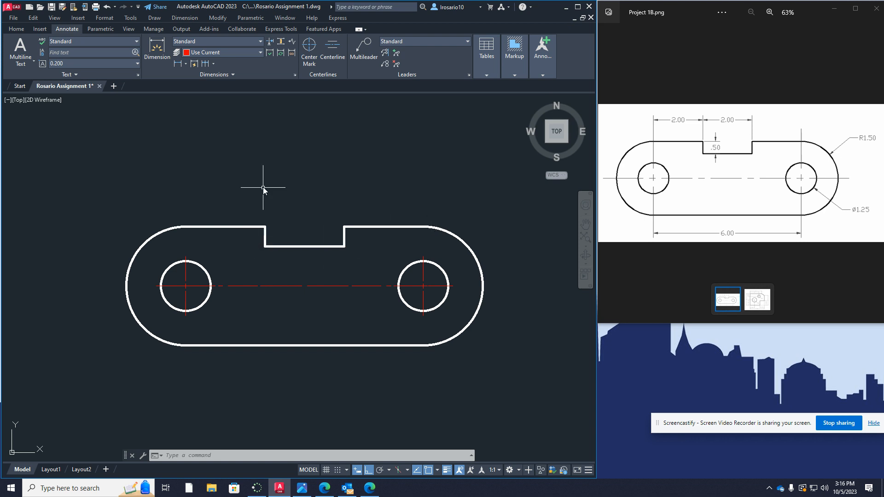
mouse_move(216, 102)
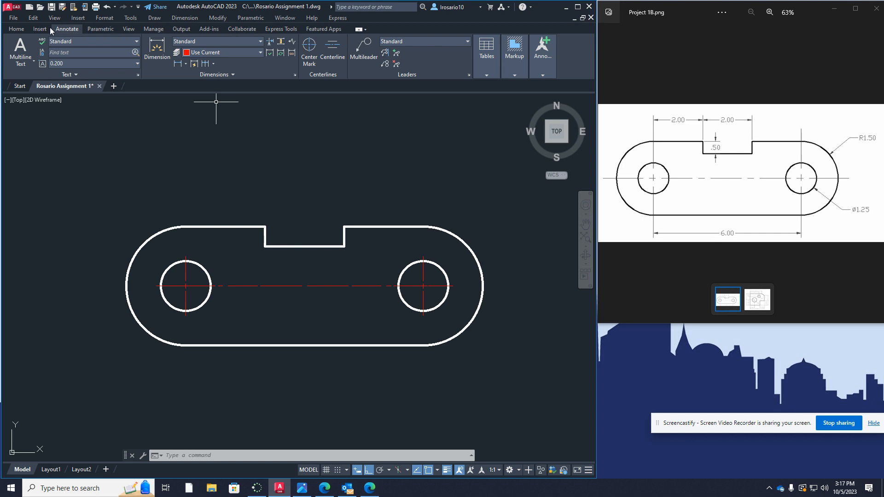
Step: Make Dimension the current layer from the Home layer list
left_click(17, 28)
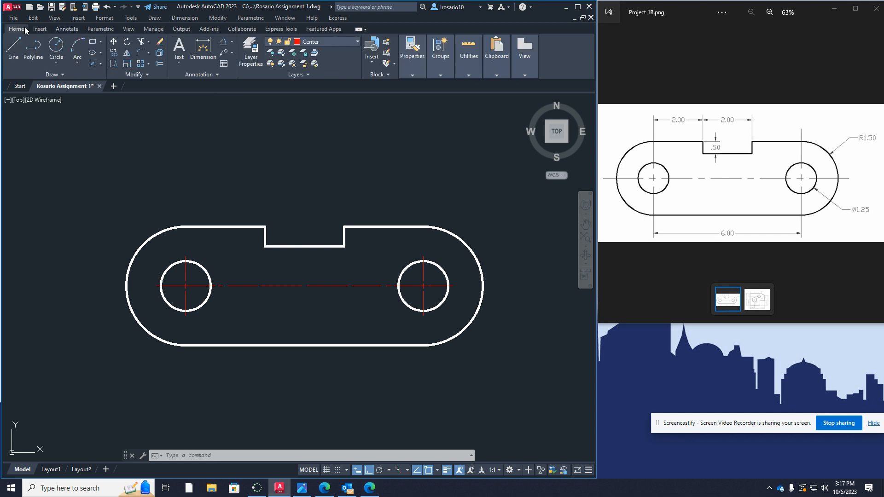
left_click(357, 41)
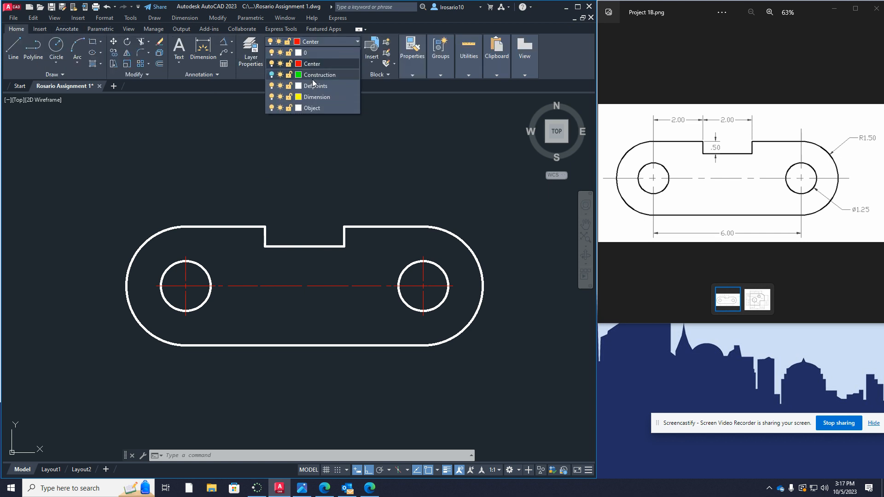
left_click(316, 97)
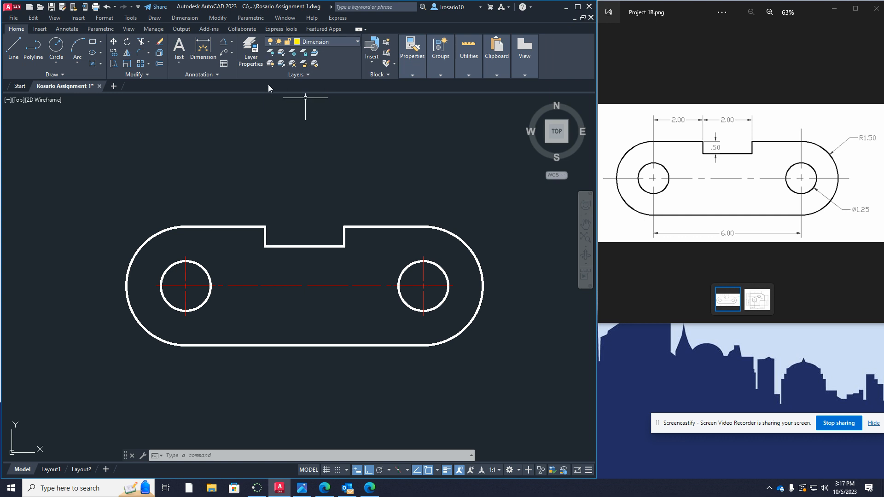
mouse_move(460, 164)
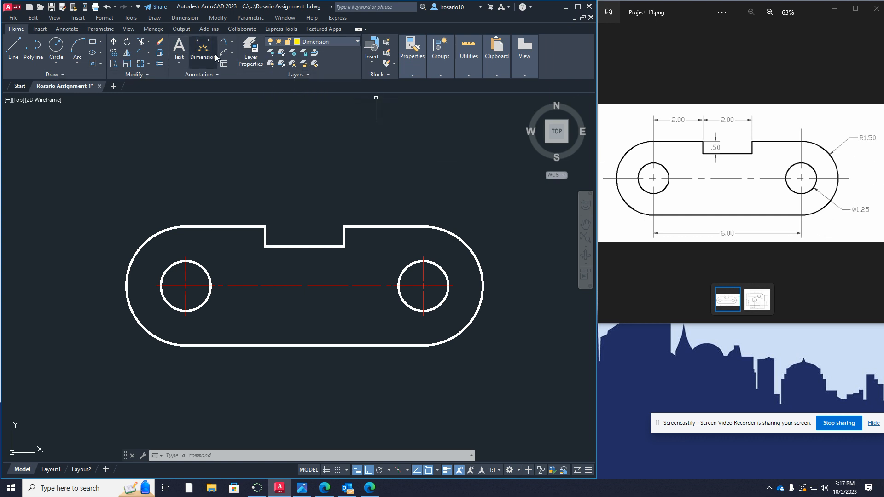
Step: Dimension the right hole's diameter as Ø1.2500, placed below right of the link
left_click(232, 44)
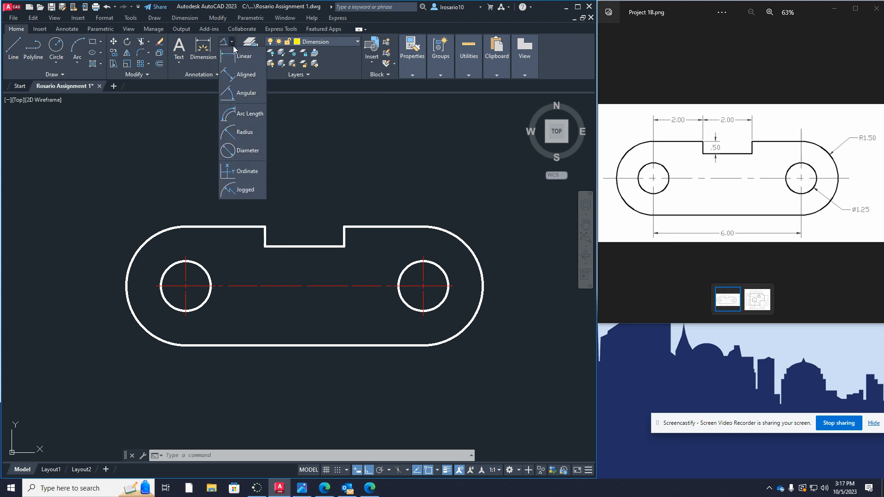
left_click(247, 150)
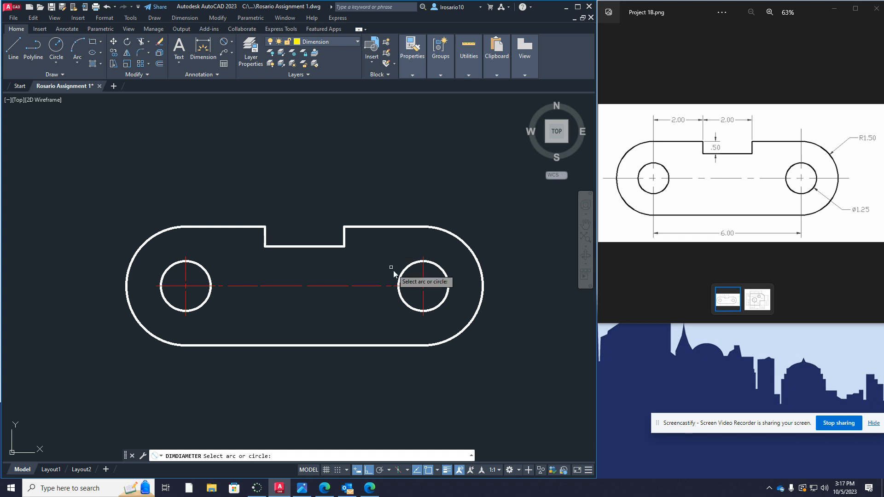
left_click(421, 286)
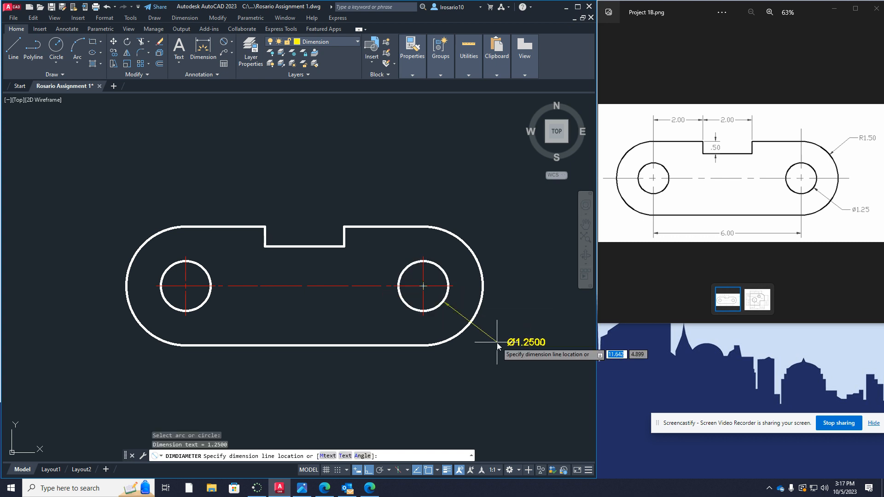
left_click(527, 221)
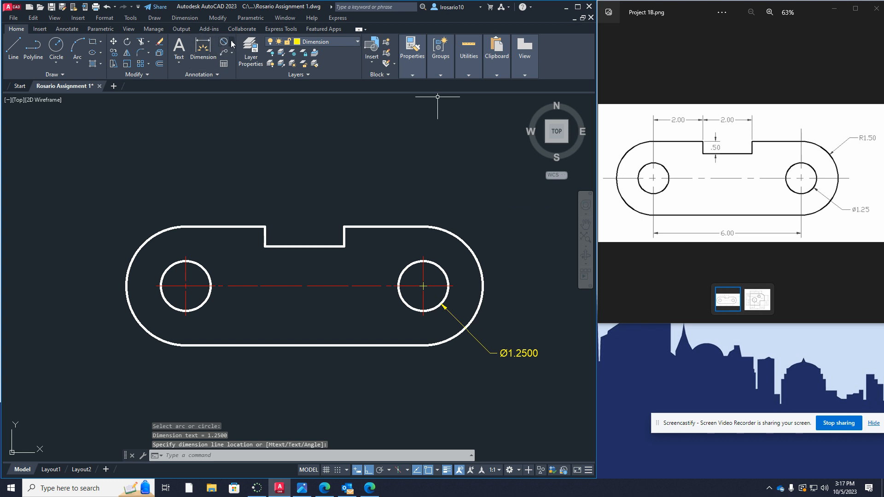
Step: Start a radius dimension on the right rounded end of the link
left_click(231, 43)
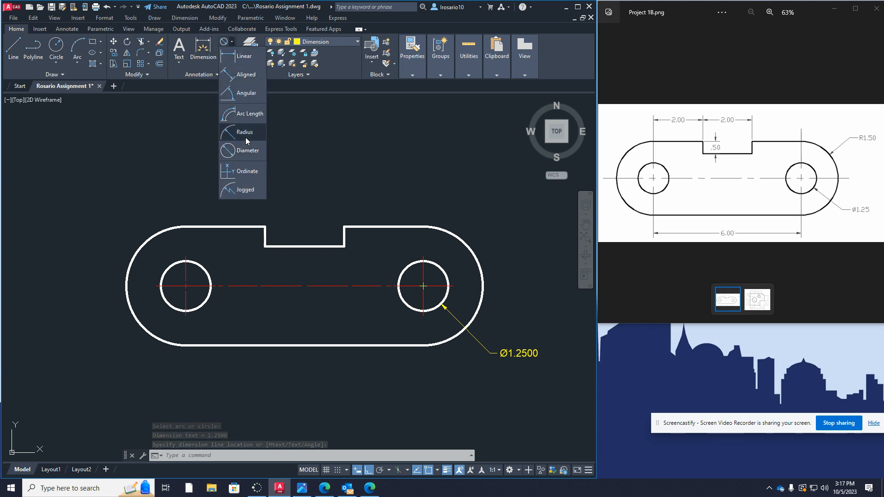
left_click(245, 131)
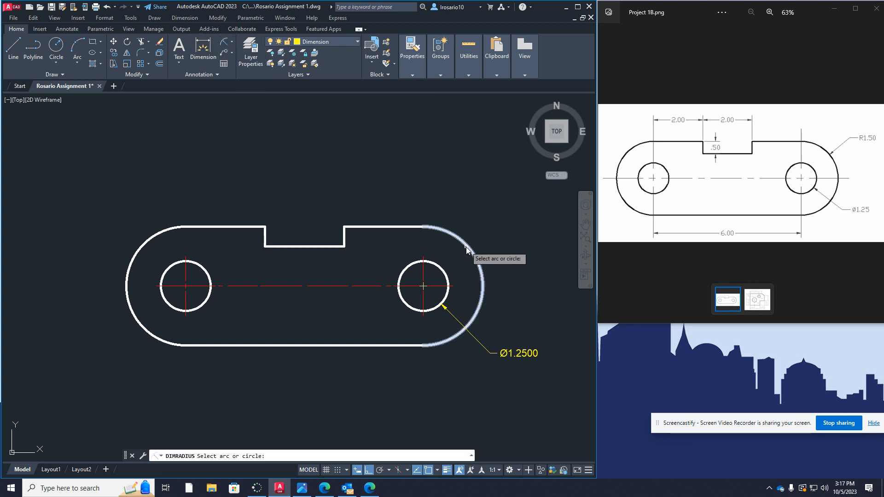
mouse_move(466, 244)
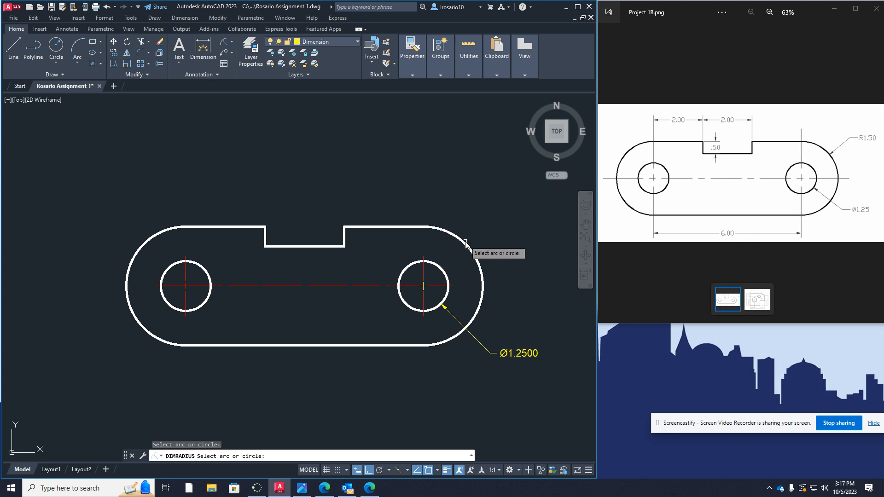
left_click(467, 236)
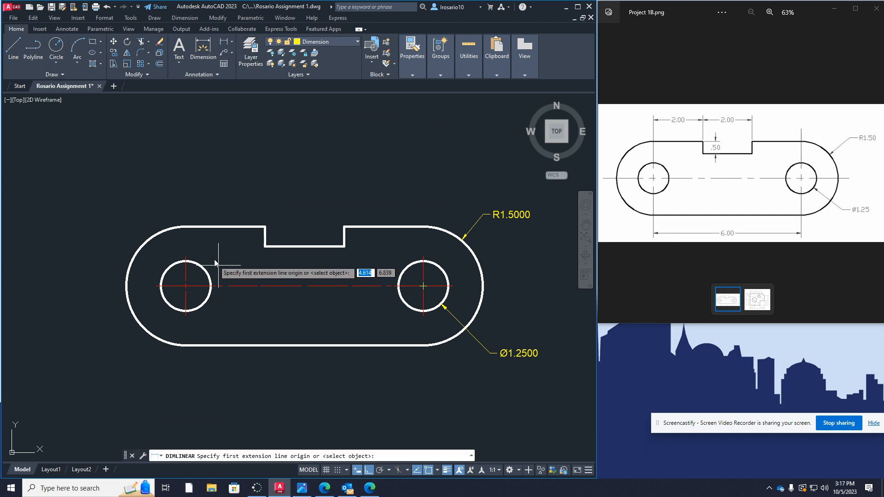
mouse_move(187, 315)
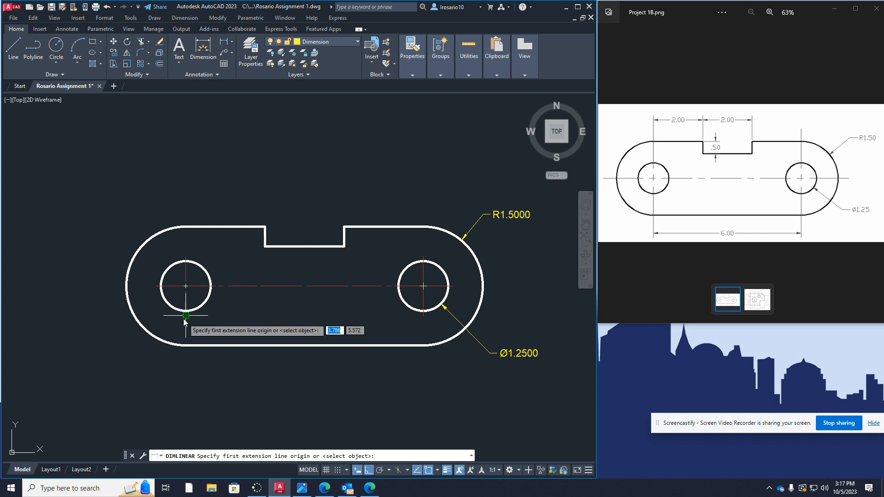
Step: Dimension 6.0000 between the left and right hole centres below the link
left_click(185, 315)
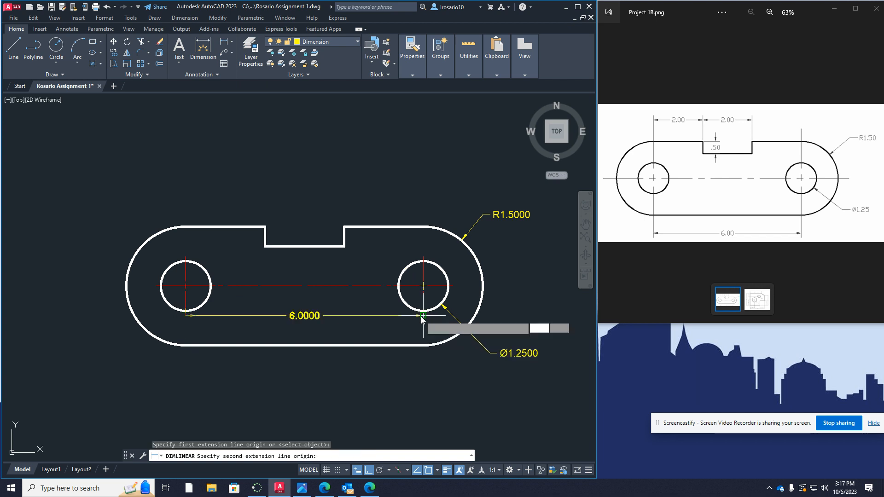
left_click(322, 276)
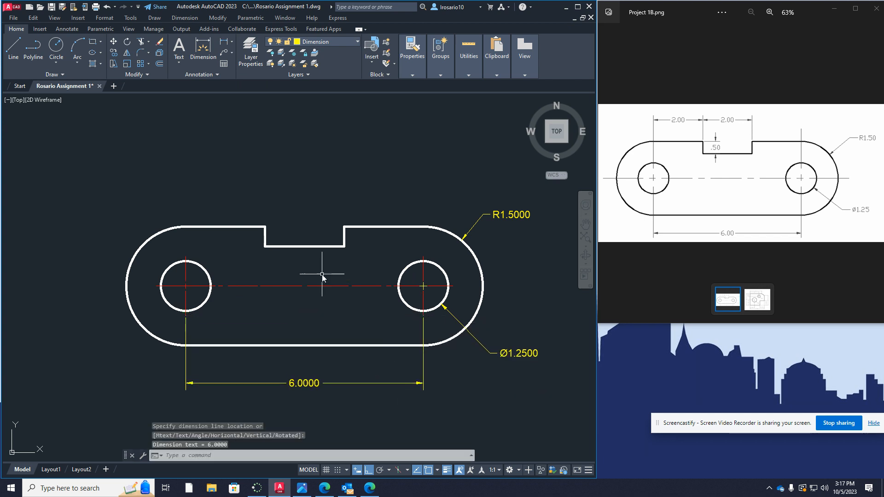
mouse_move(273, 126)
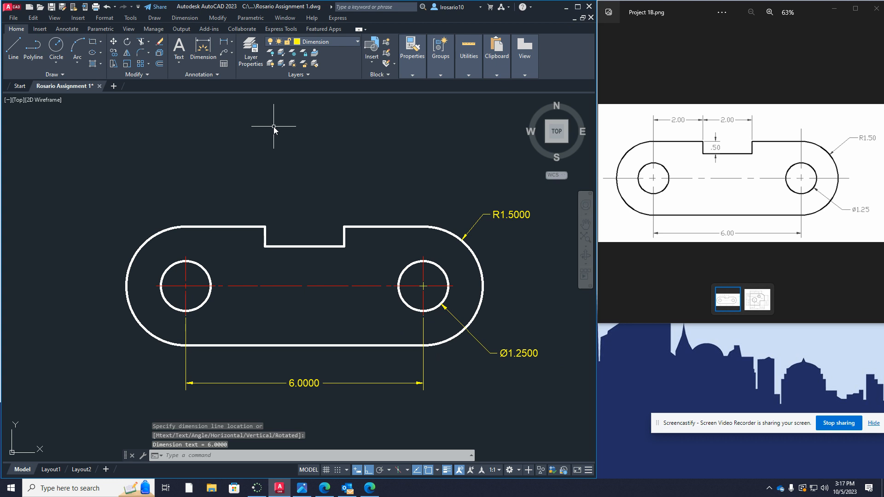
left_click(232, 43)
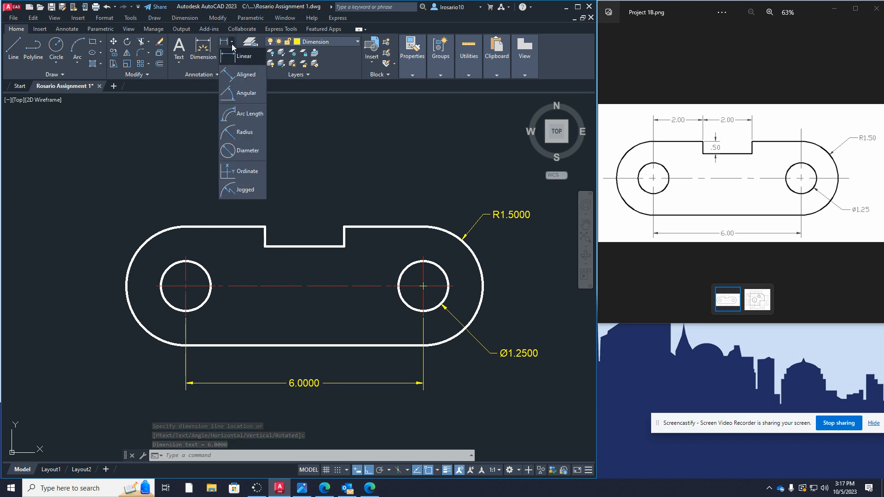
Step: Add two chained 2.0000 horizontal dimensions above the link up to and across the slot
left_click(244, 56)
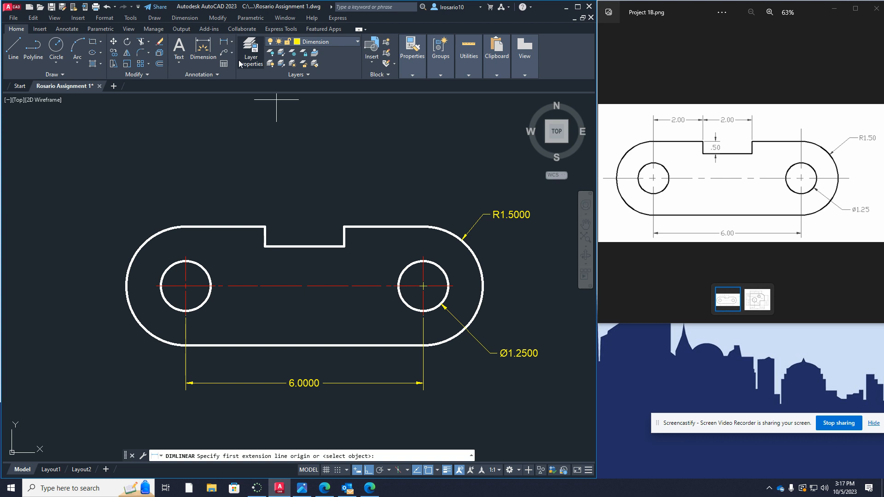
mouse_move(189, 236)
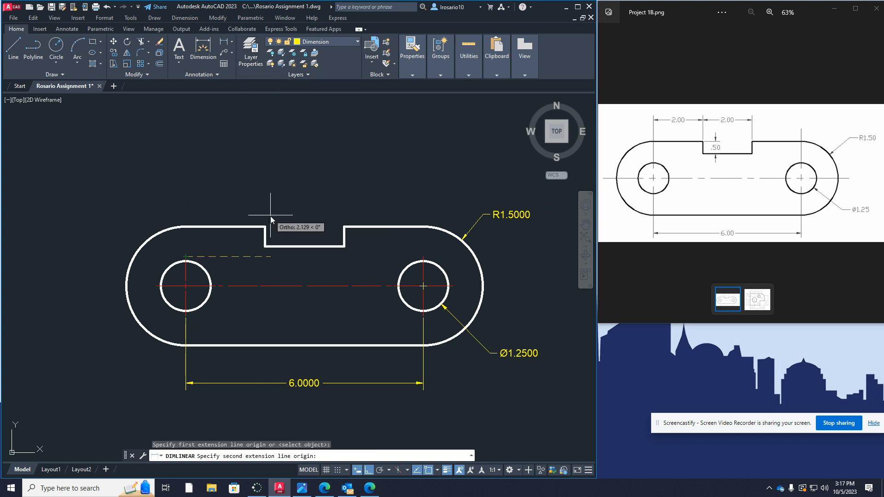
left_click(248, 220)
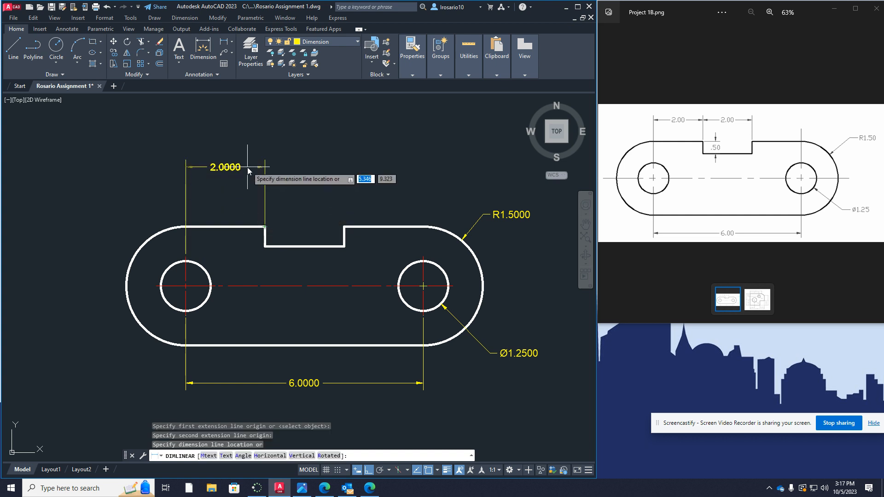
mouse_move(266, 214)
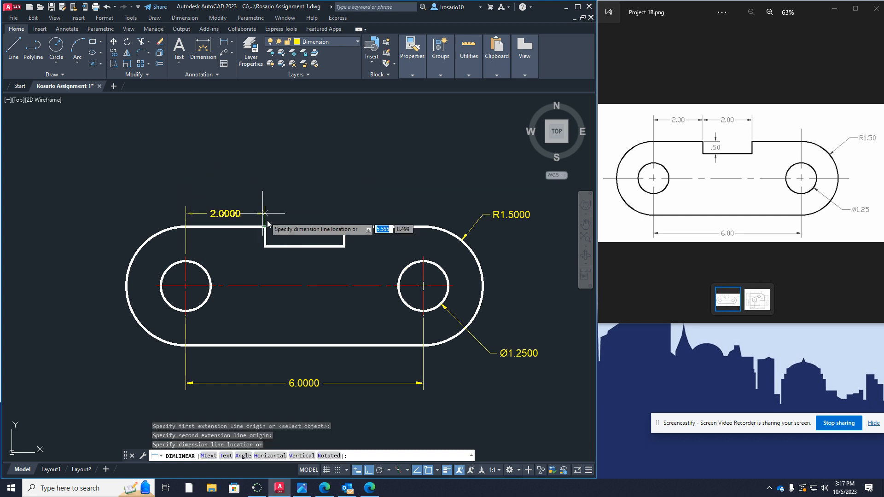
left_click(253, 215)
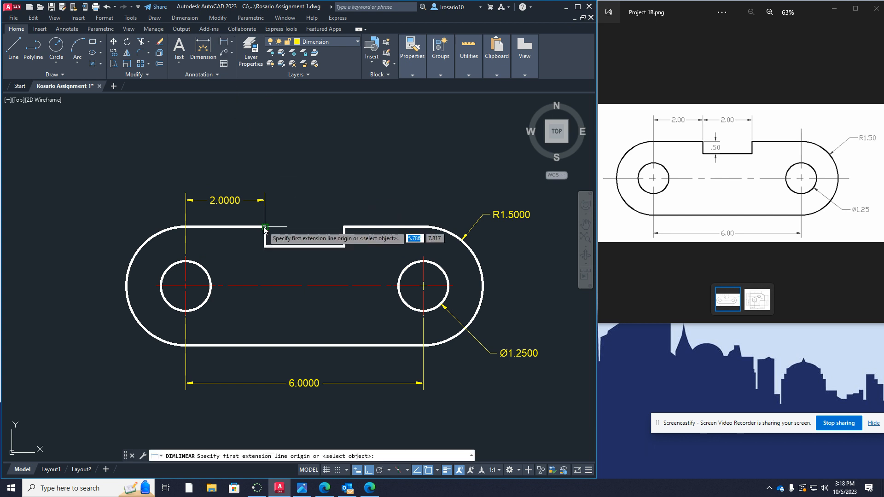
left_click(265, 227)
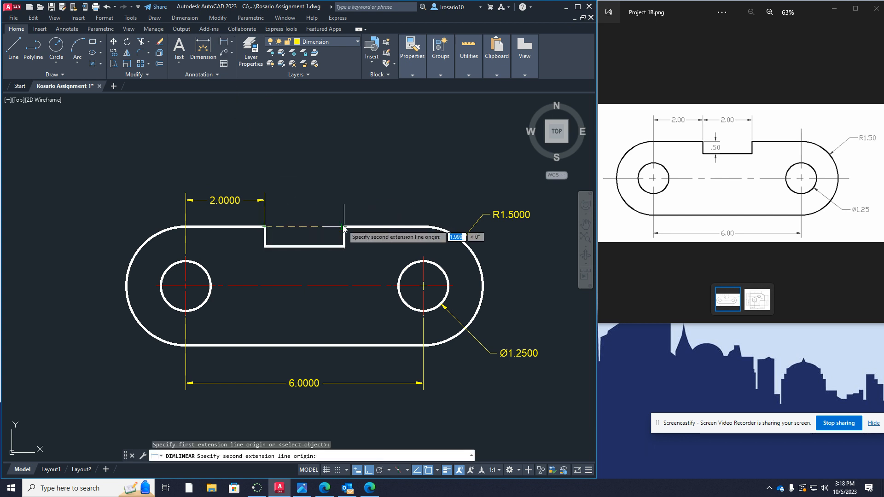
left_click(343, 228)
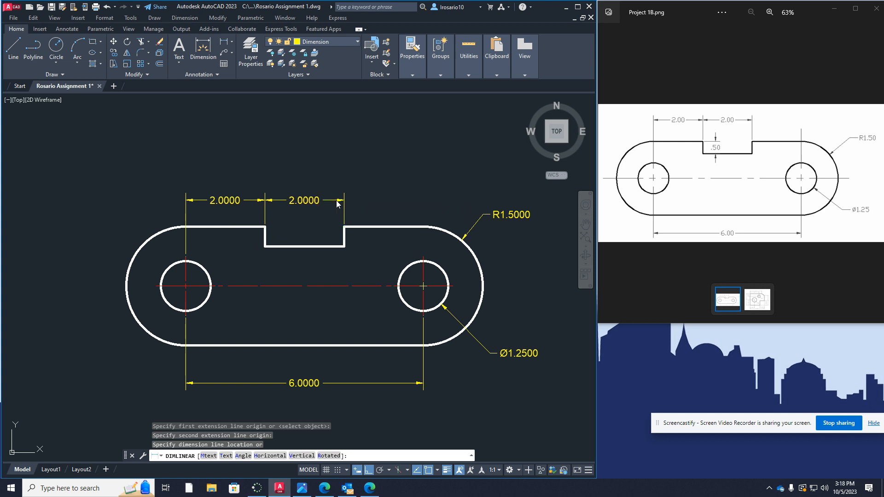
Step: Dimension the slot depth as 0.5000 between its lower and upper side corners
left_click(338, 110)
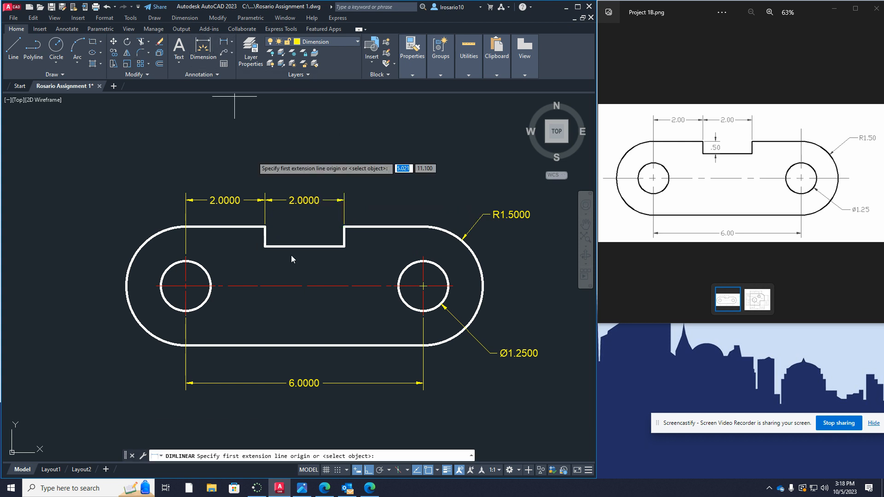
left_click(264, 248)
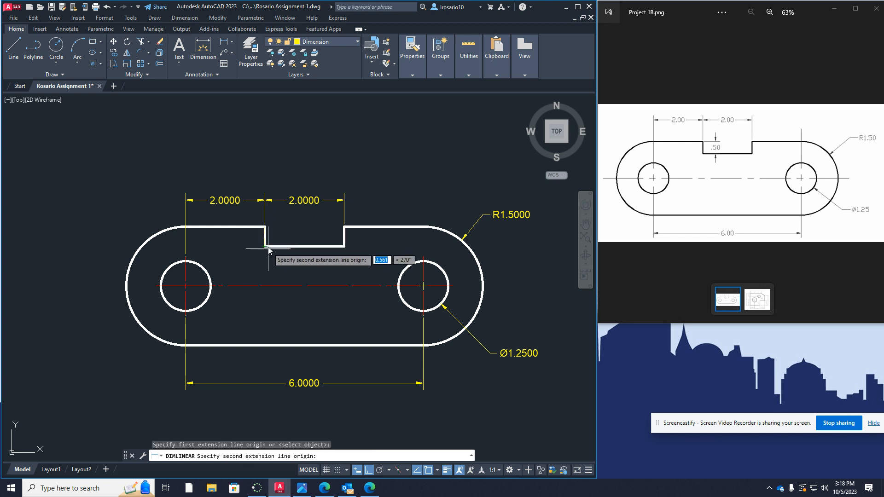
left_click(288, 249)
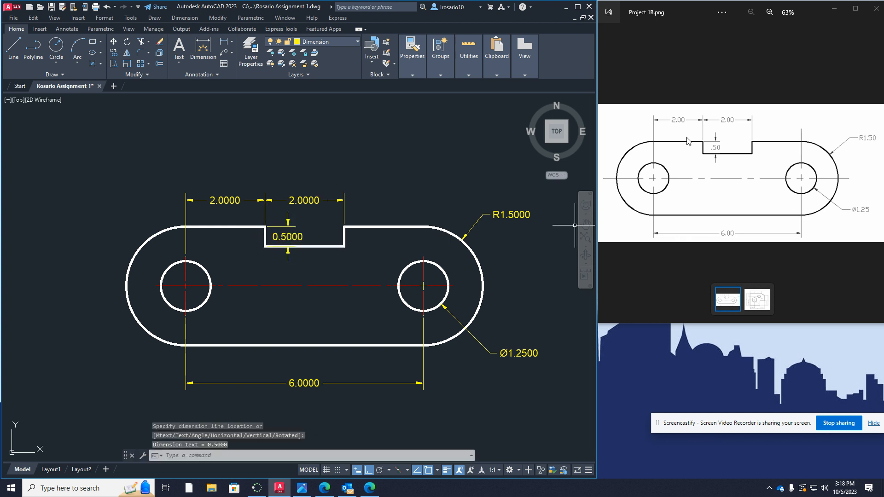
mouse_move(687, 127)
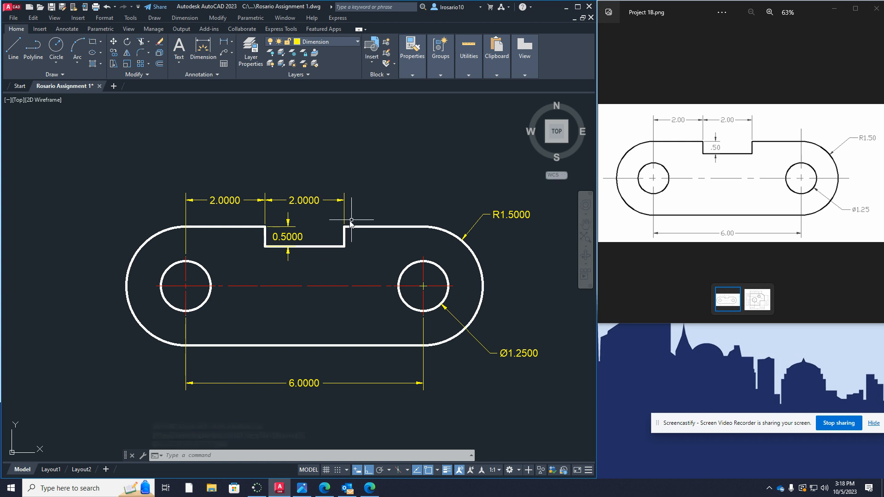
mouse_move(521, 194)
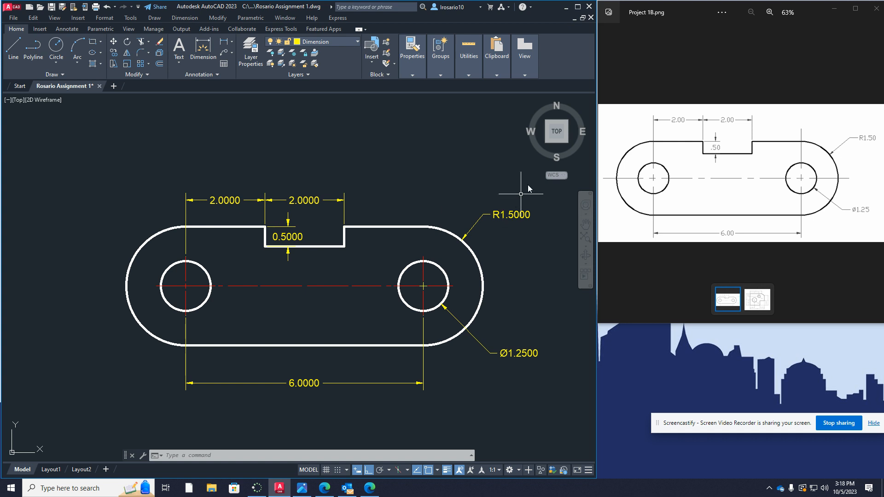
mouse_move(712, 155)
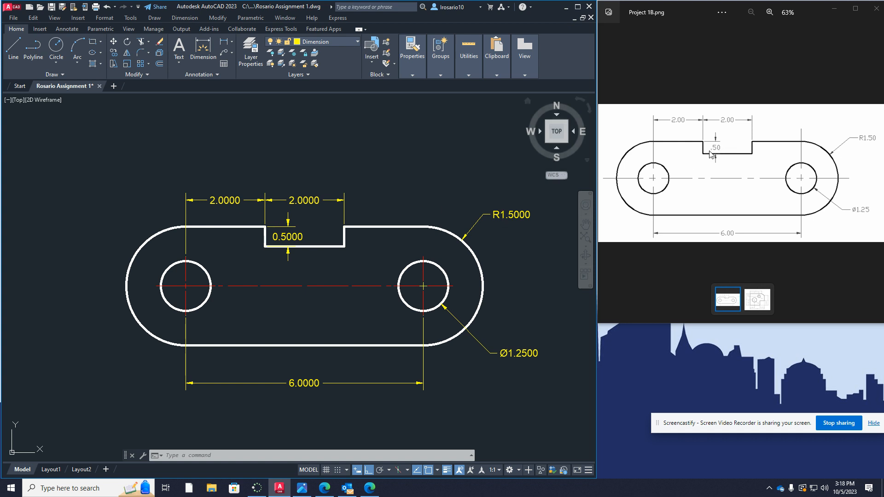
mouse_move(329, 171)
type("DIMSTY")
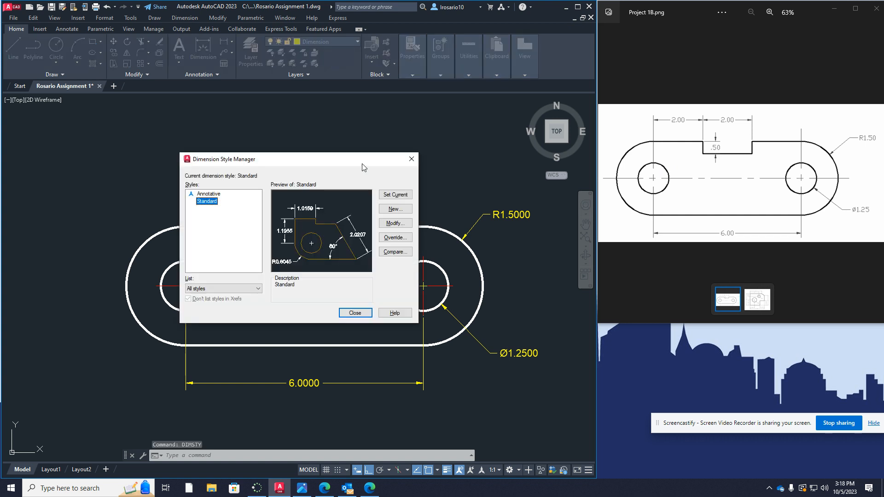
Step: Close and reopen the Dimension Style Manager for the Standard style
left_click(354, 314)
type("DIMSTY")
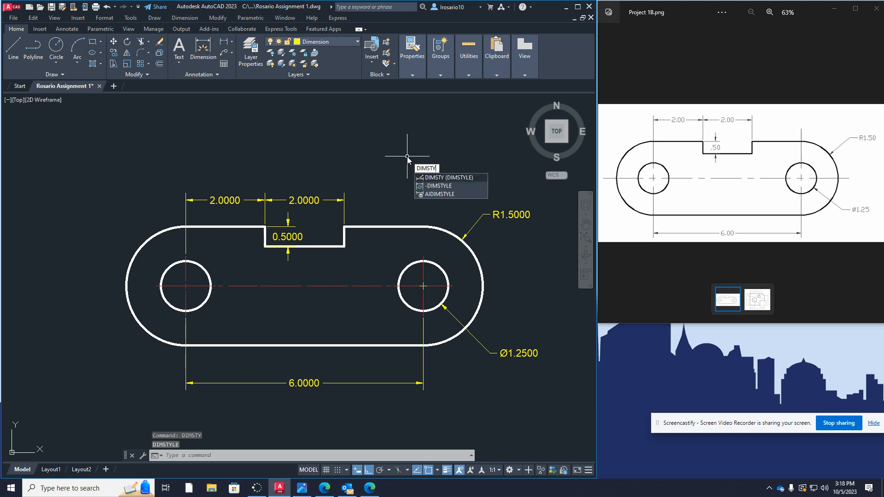
mouse_move(447, 178)
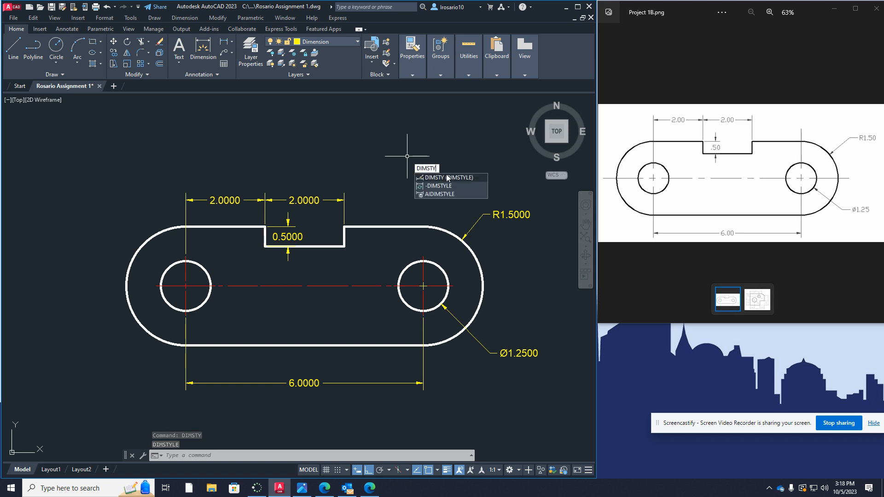
left_click(433, 178)
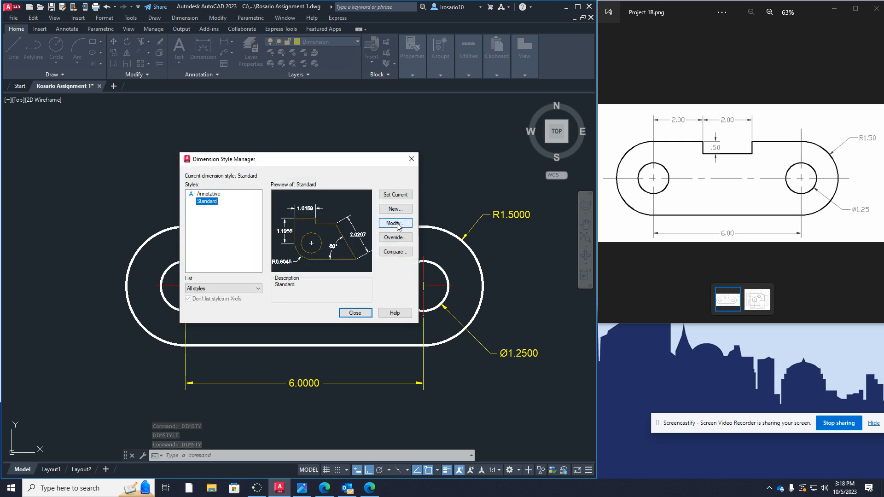
Step: Give the Standard style 0.00 precision with leading zeros suppressed in Primary Units and apply it
left_click(395, 223)
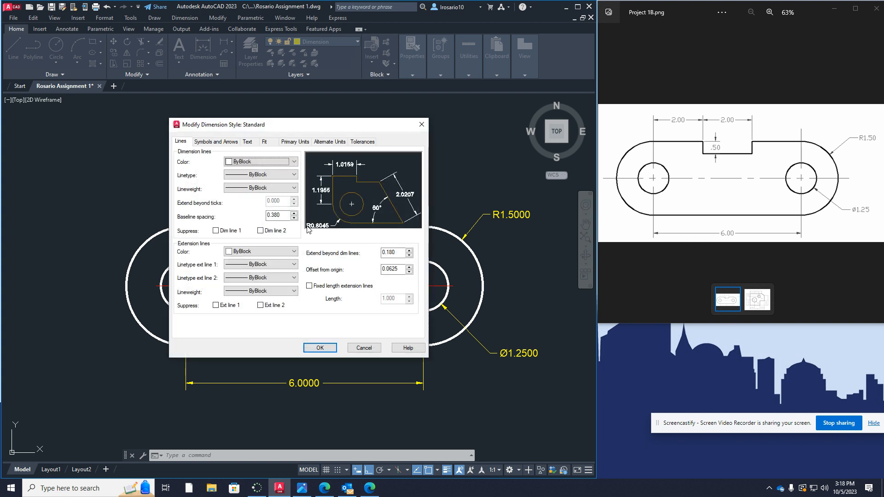
left_click(215, 142)
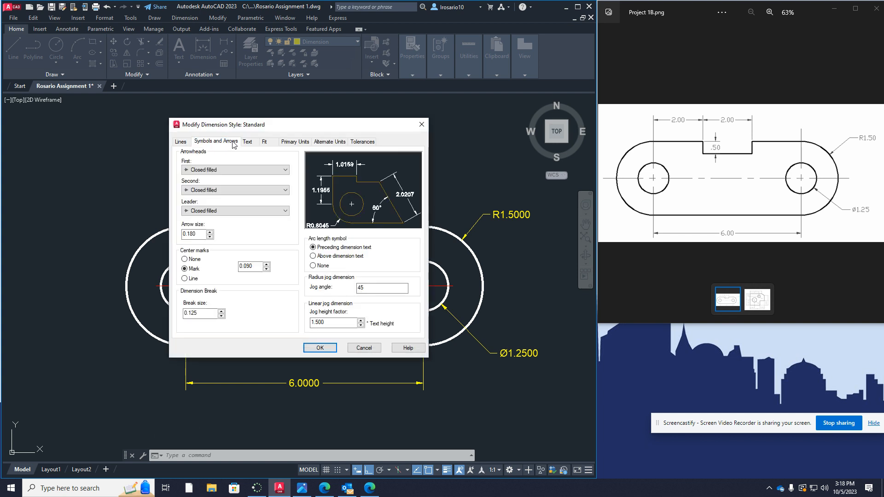
left_click(247, 142)
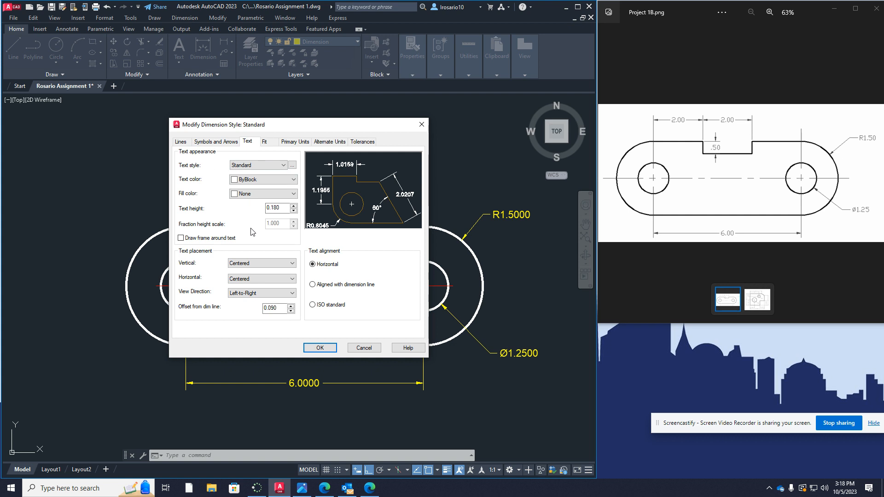
left_click(264, 141)
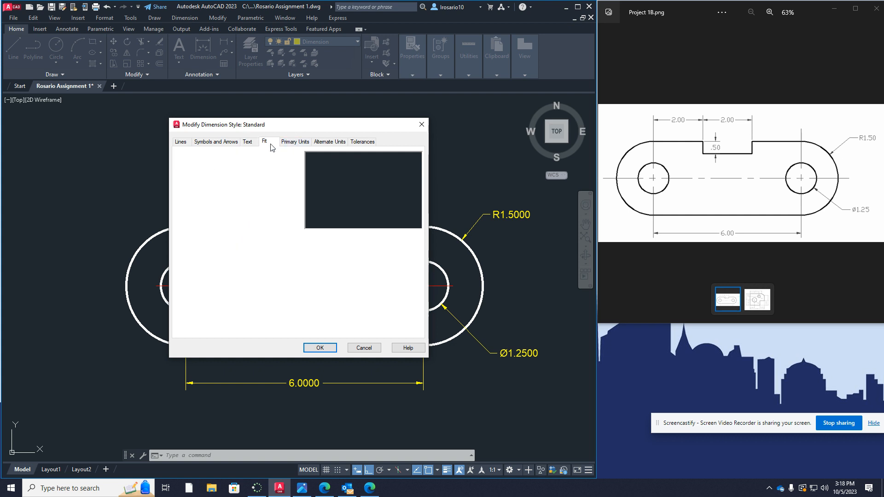
left_click(264, 142)
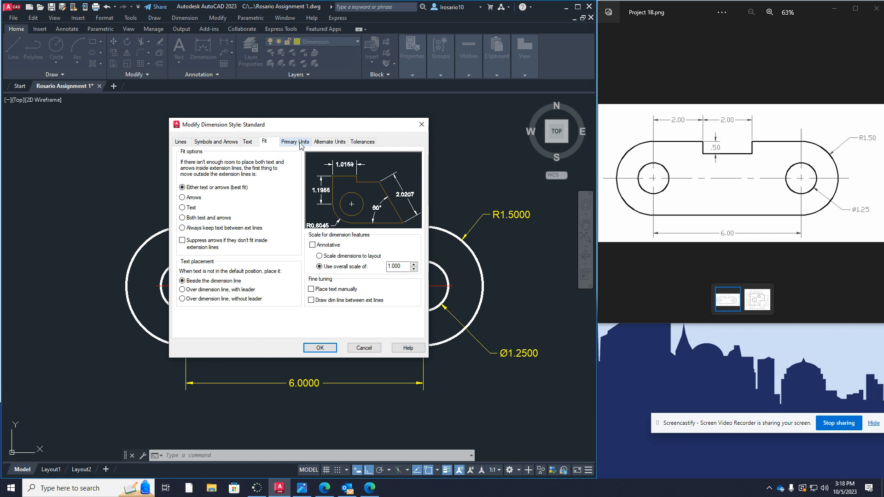
left_click(295, 142)
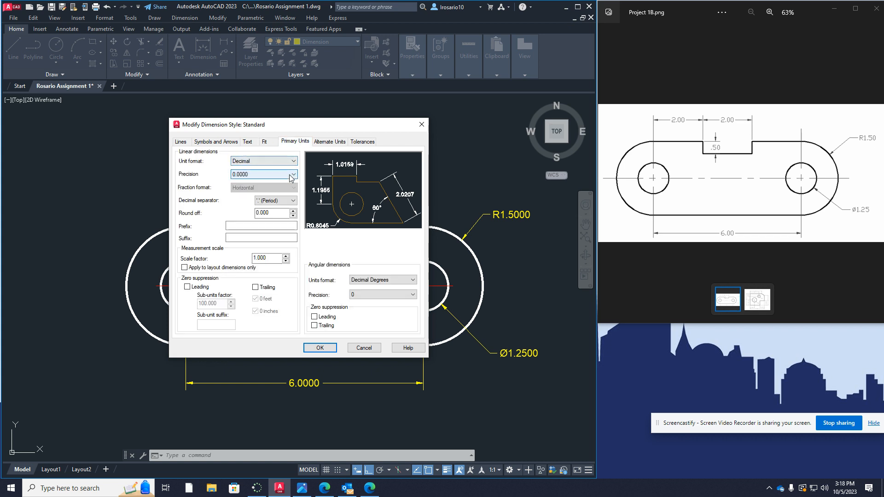
left_click(292, 174)
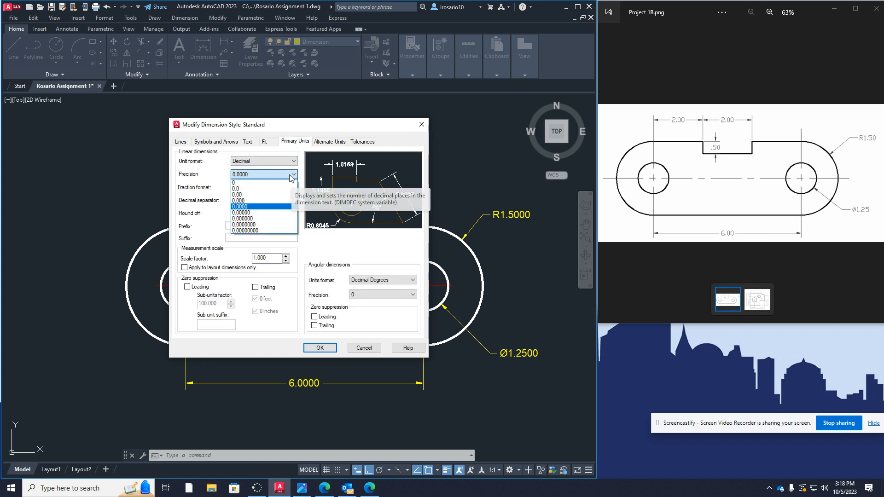
mouse_move(262, 194)
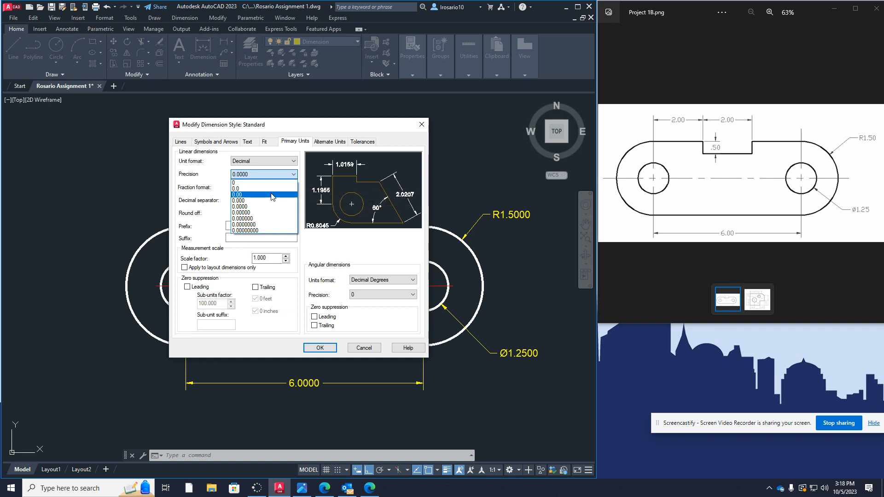
left_click(237, 194)
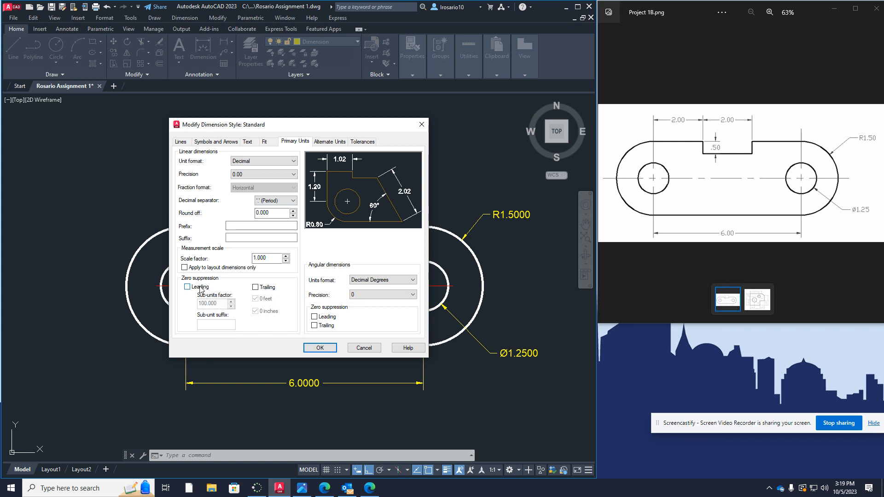
left_click(187, 288)
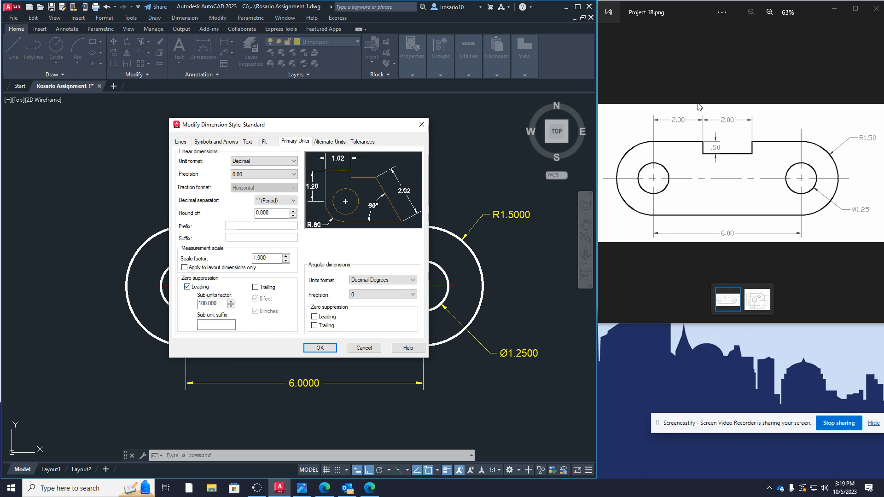
mouse_move(320, 348)
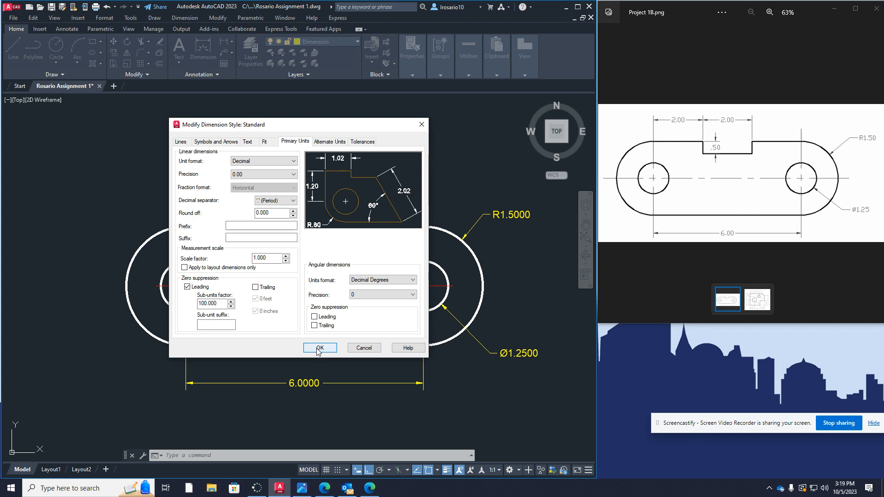
left_click(320, 347)
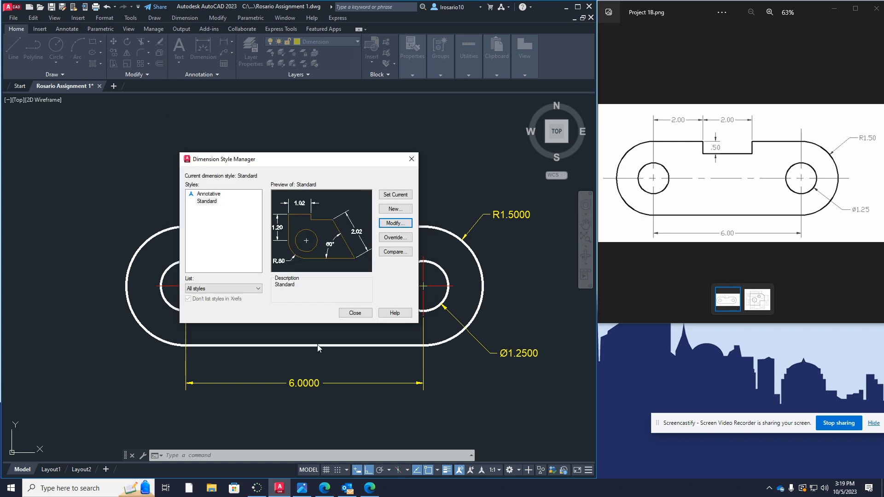
Step: Close the Dimension Style Manager and start saving the drawing as a new file
left_click(354, 312)
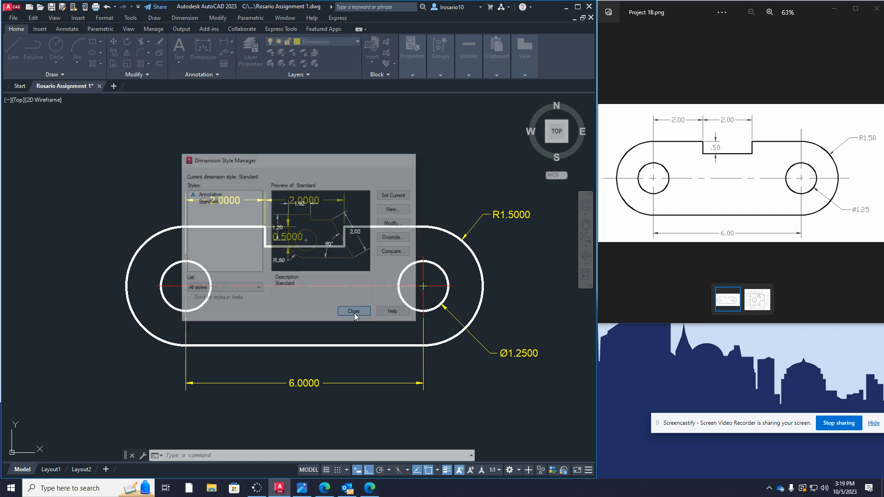
left_click(352, 311)
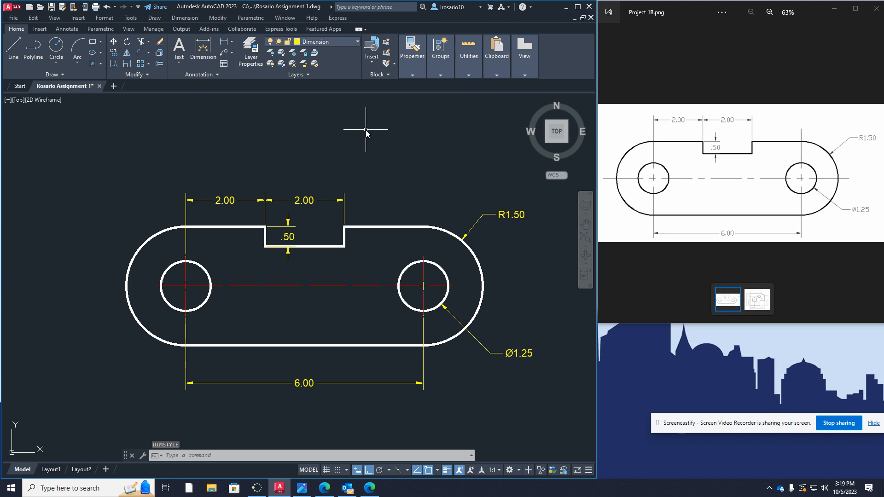
left_click(11, 6)
type("Rosario")
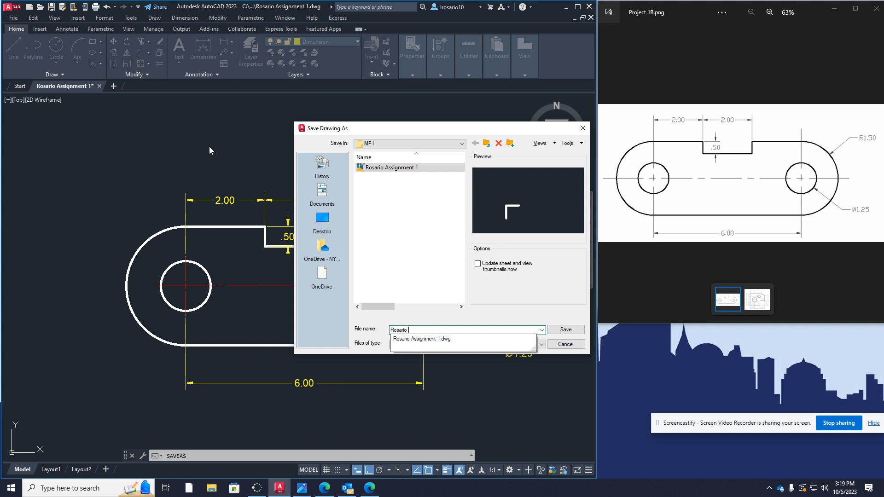
Step: Save the drawing under the new name 'Rosario Assignment 1B'
type("Assignment 1B")
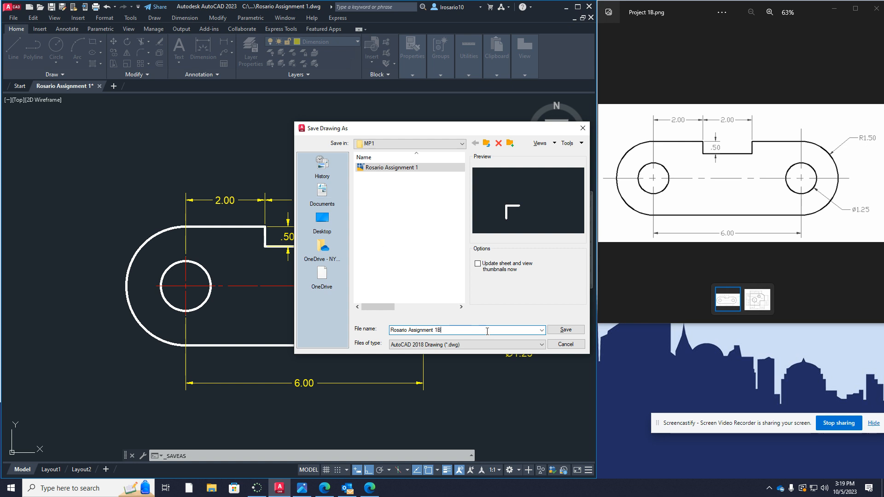
left_click(564, 330)
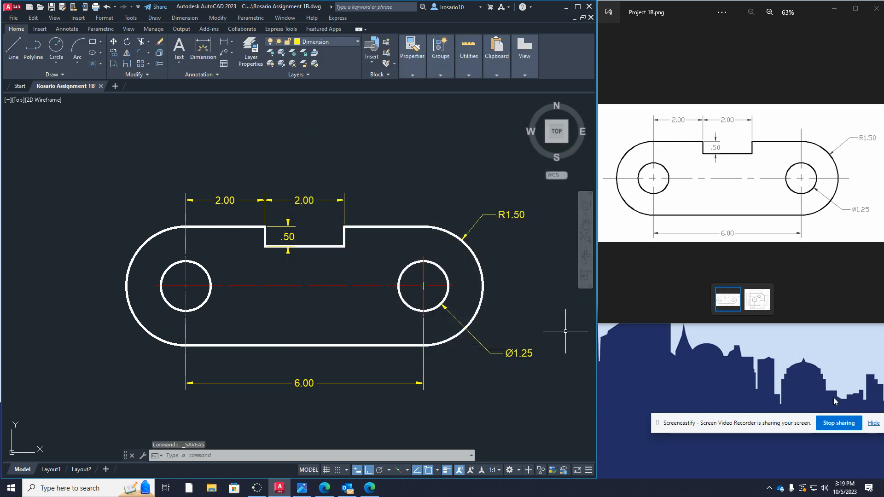